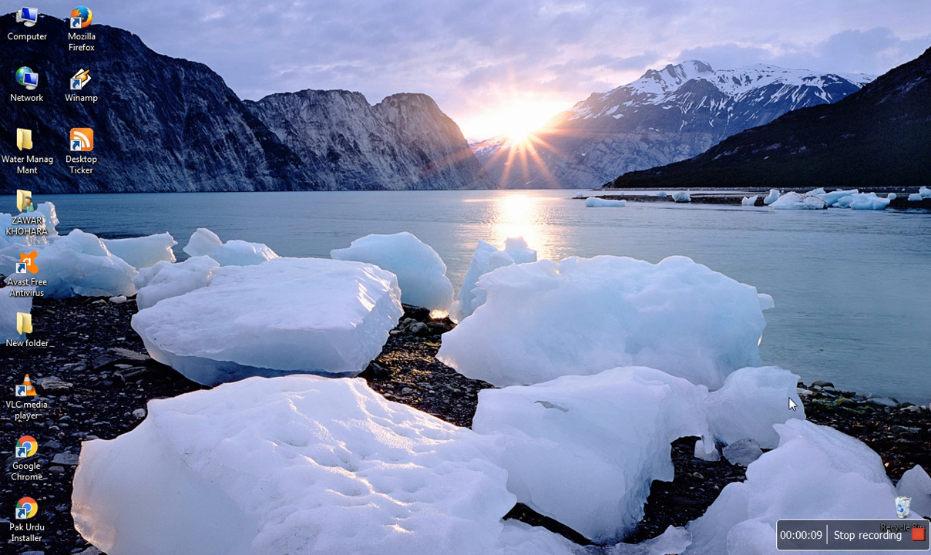
pyautogui.moveTo(487, 393)
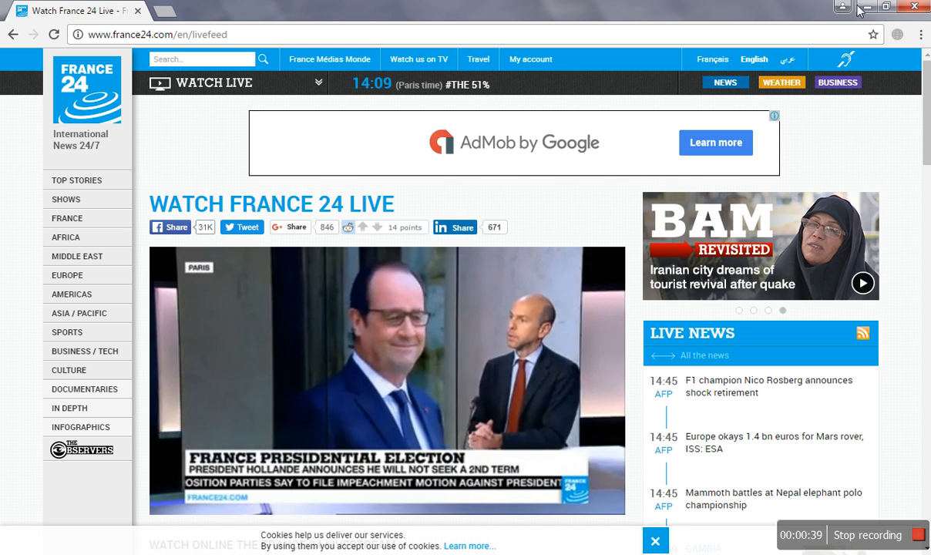
# Minimise Chrome to reveal the desktop behind the France 24 page
pyautogui.click(866, 6)
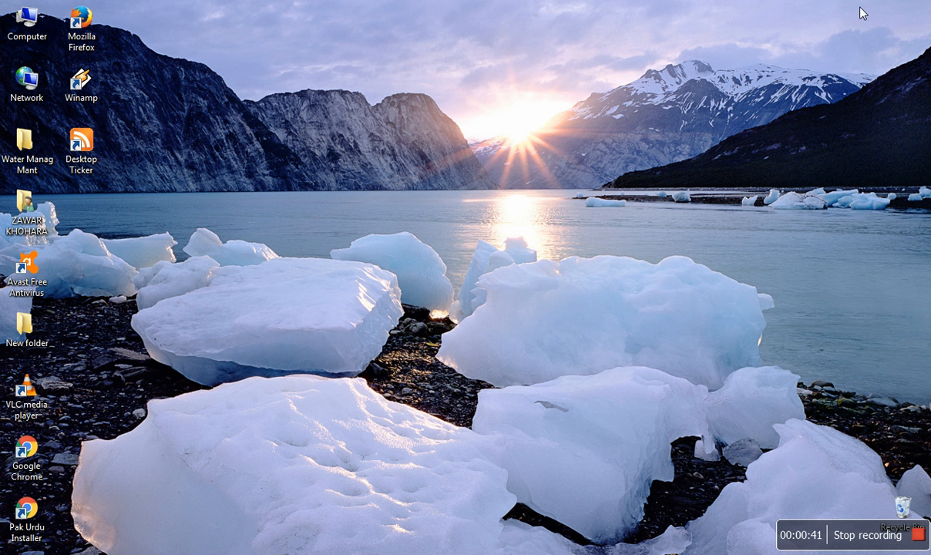
pyautogui.moveTo(632, 173)
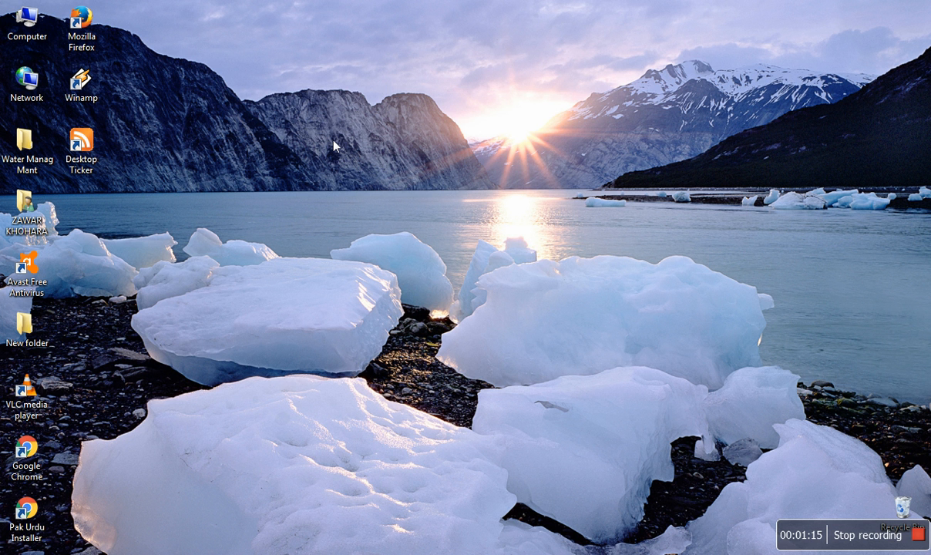
pyautogui.moveTo(286, 440)
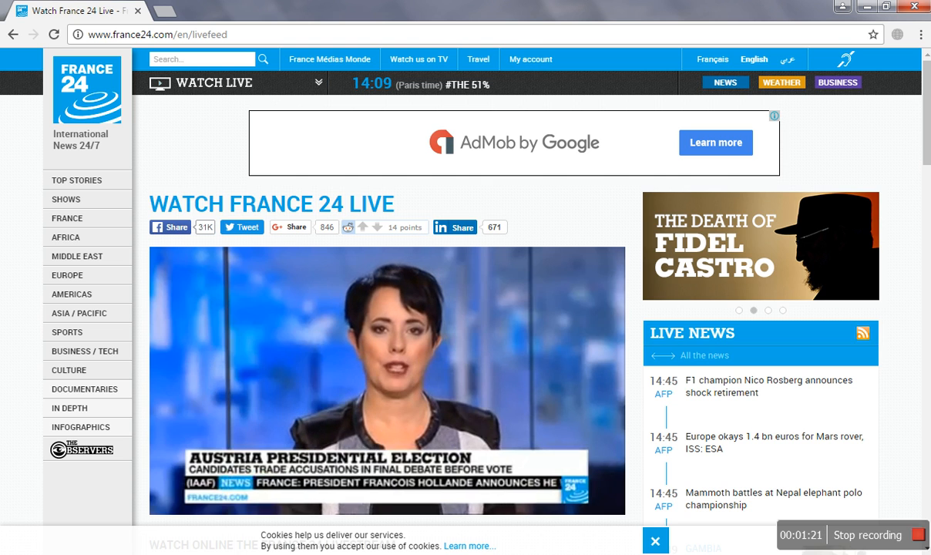
# Search Google for 'desktop ticker' in a new browser tab
pyautogui.click(296, 9)
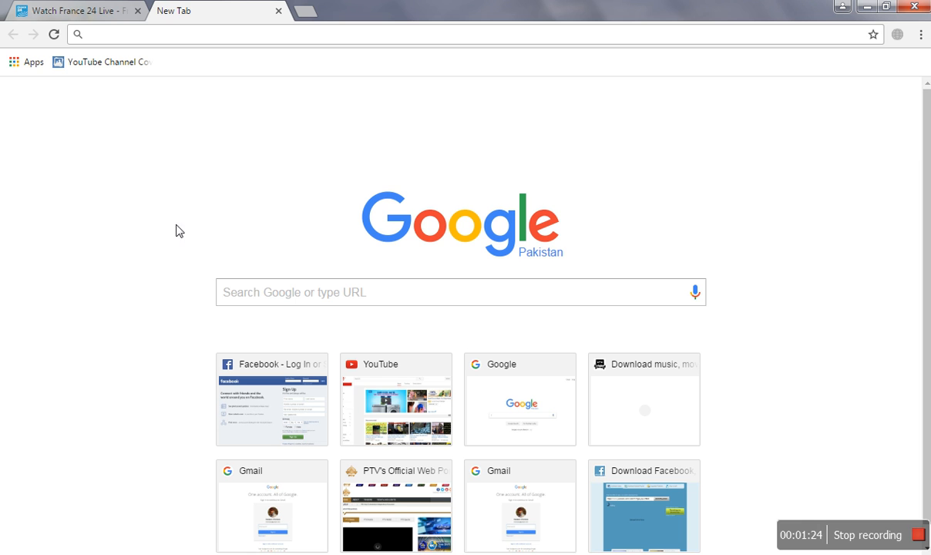
pyautogui.click(460, 292)
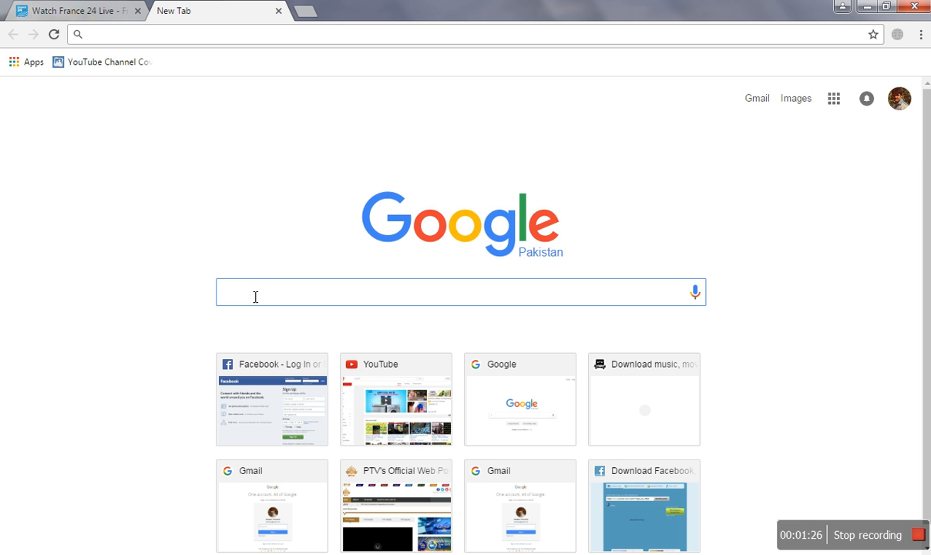
pyautogui.write('desk')
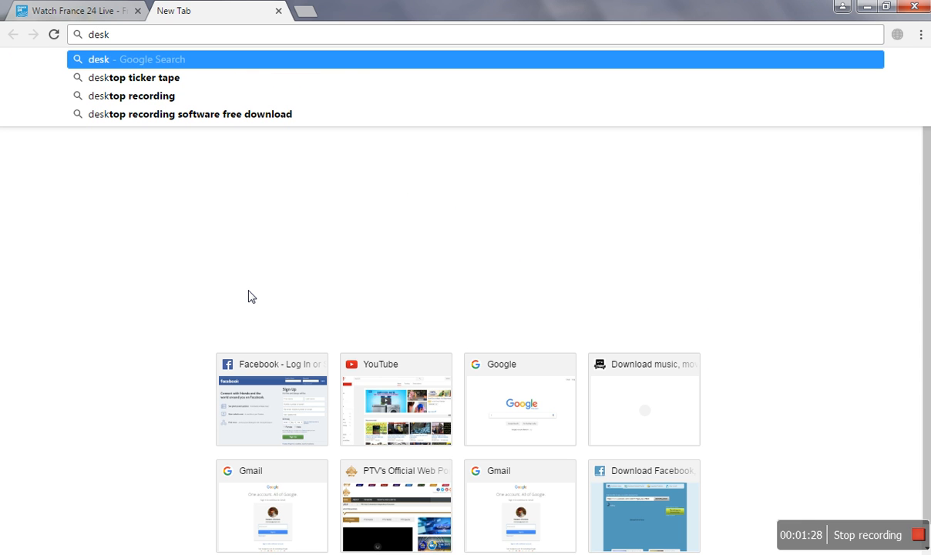
pyautogui.write('top%20ticker%20tape')
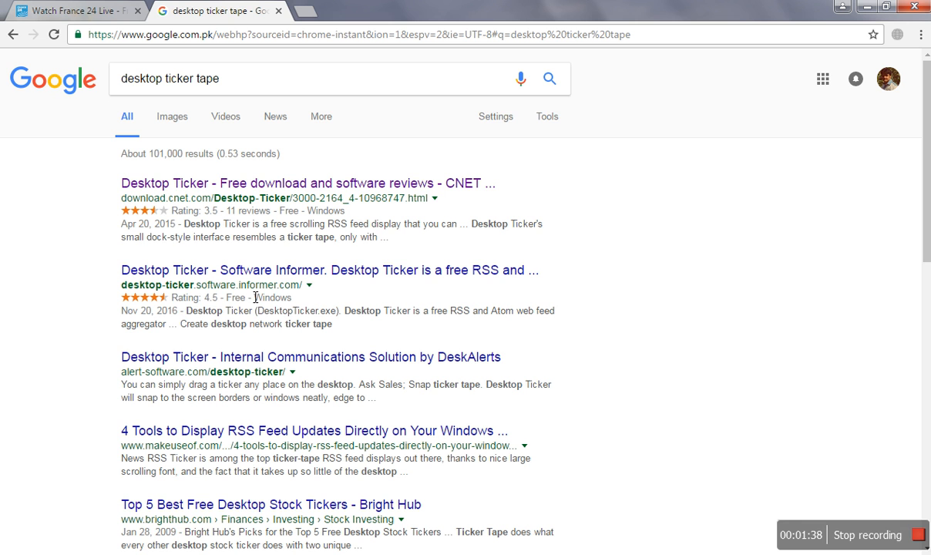
pyautogui.moveTo(238, 107)
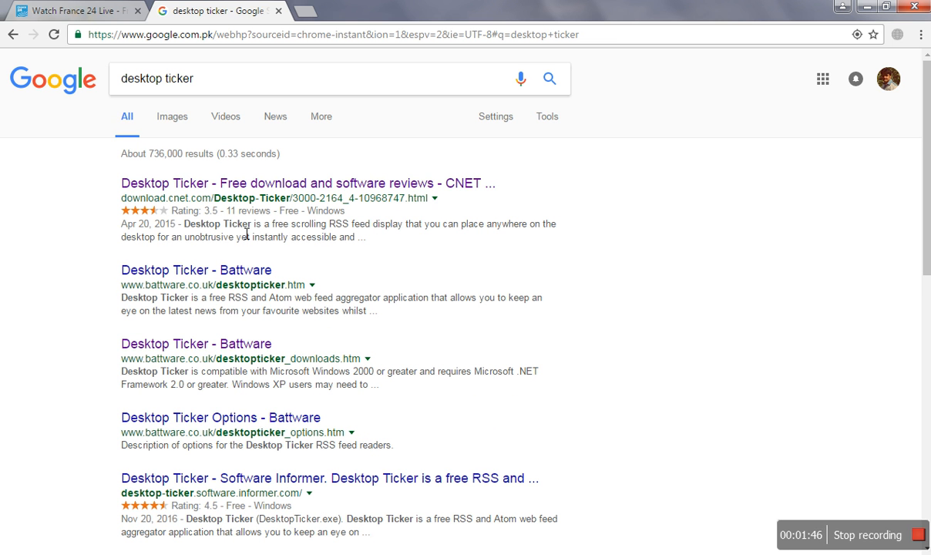
pyautogui.moveTo(172, 206)
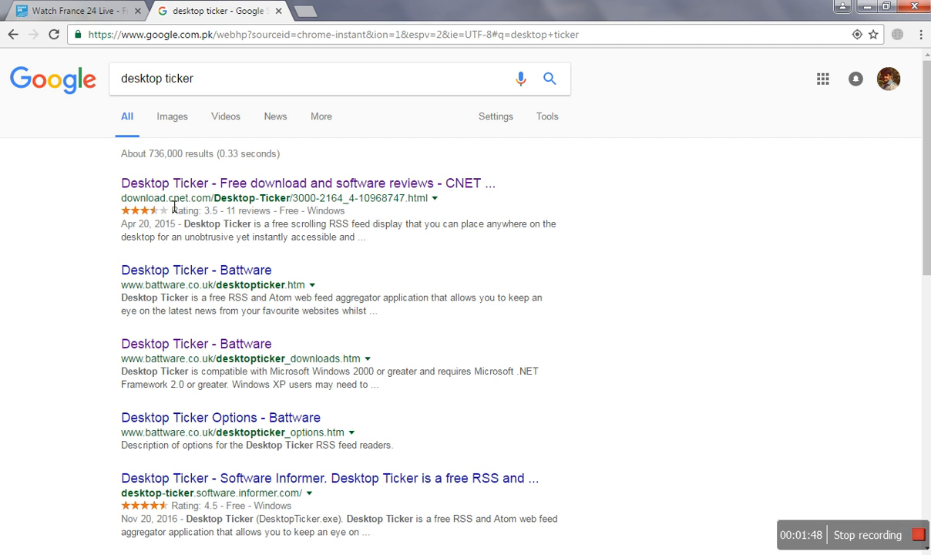
pyautogui.moveTo(210, 259)
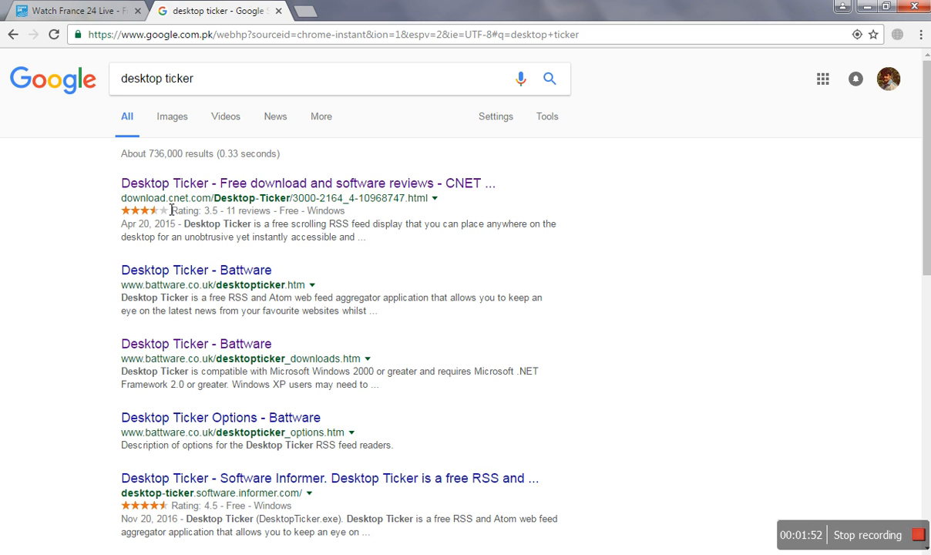
pyautogui.moveTo(275, 262)
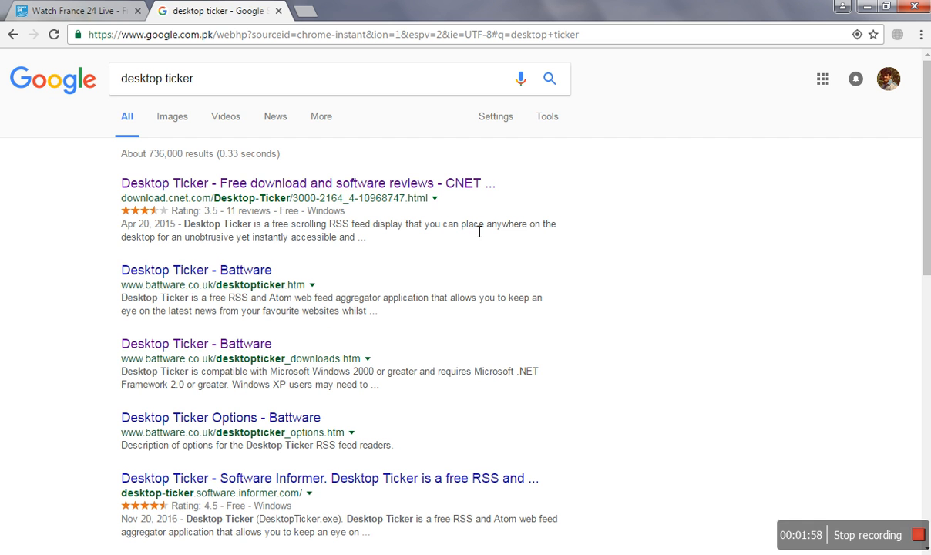
pyautogui.moveTo(287, 217)
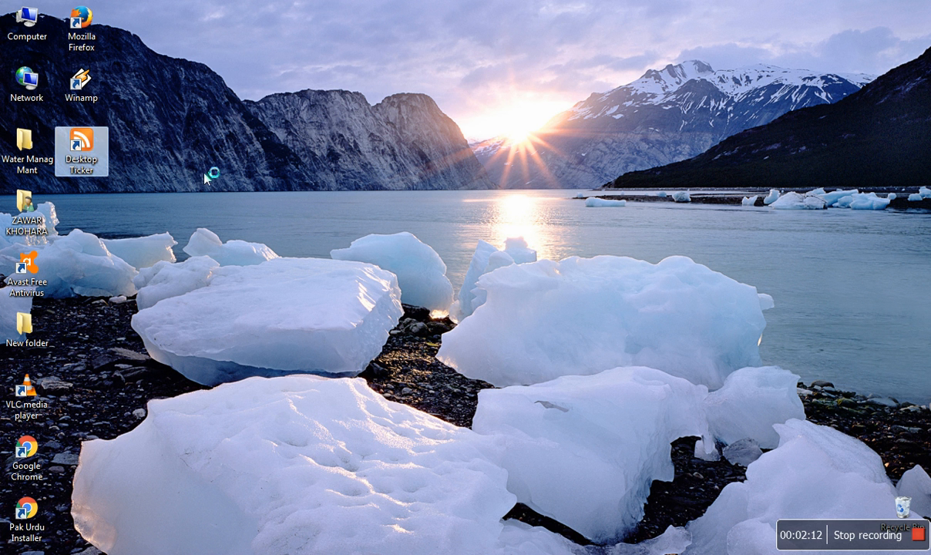
pyautogui.moveTo(279, 200)
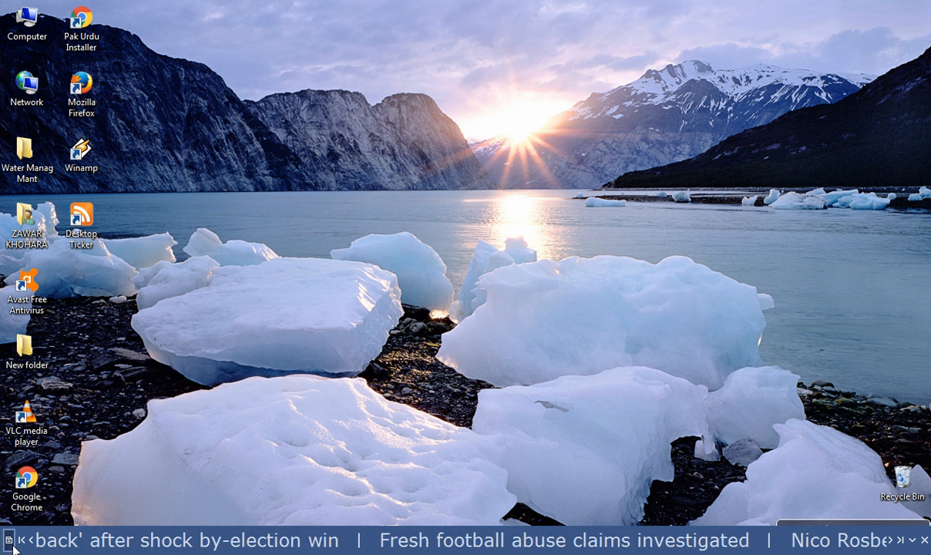
# Launch Desktop Ticker from its desktop icon so headlines scroll along the screen bottom
pyautogui.click(6, 539)
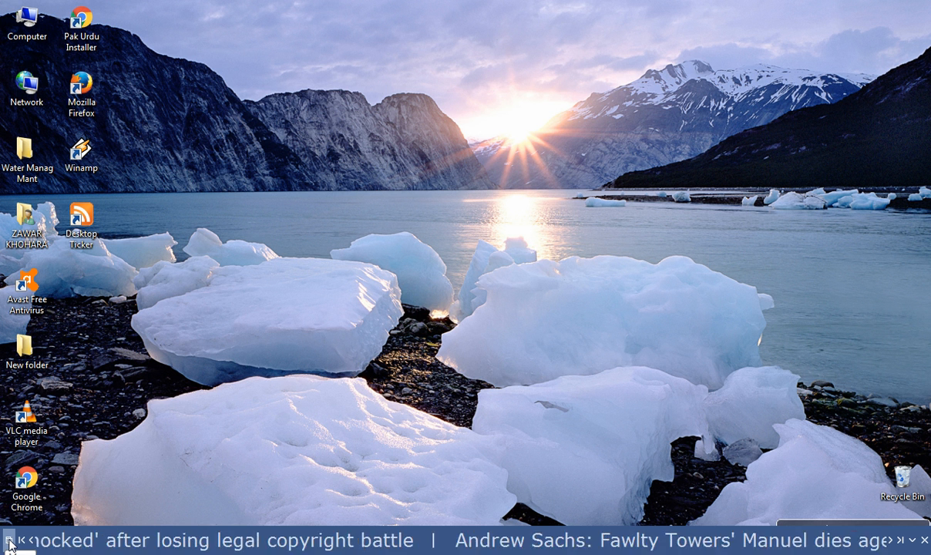
pyautogui.click(8, 538)
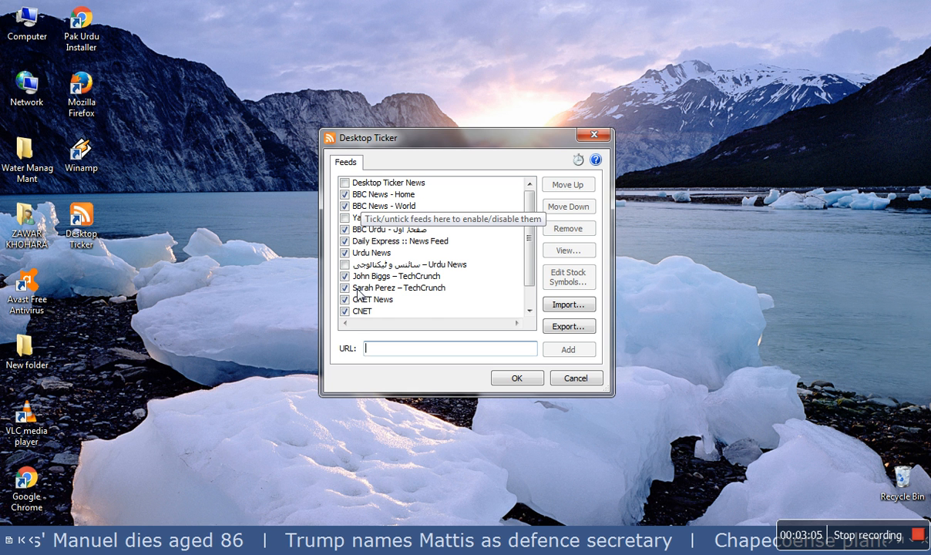
pyautogui.moveTo(438, 238)
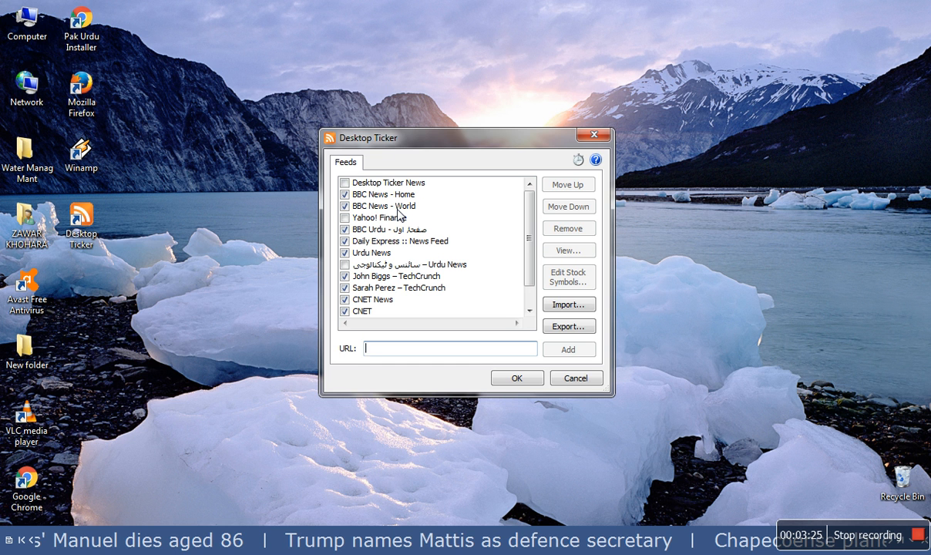
pyautogui.moveTo(519, 270)
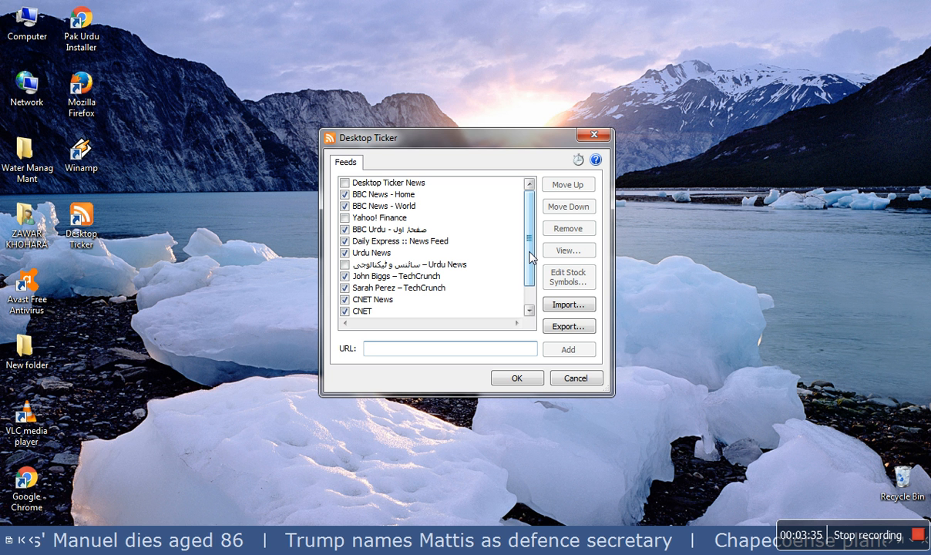
pyautogui.click(450, 348)
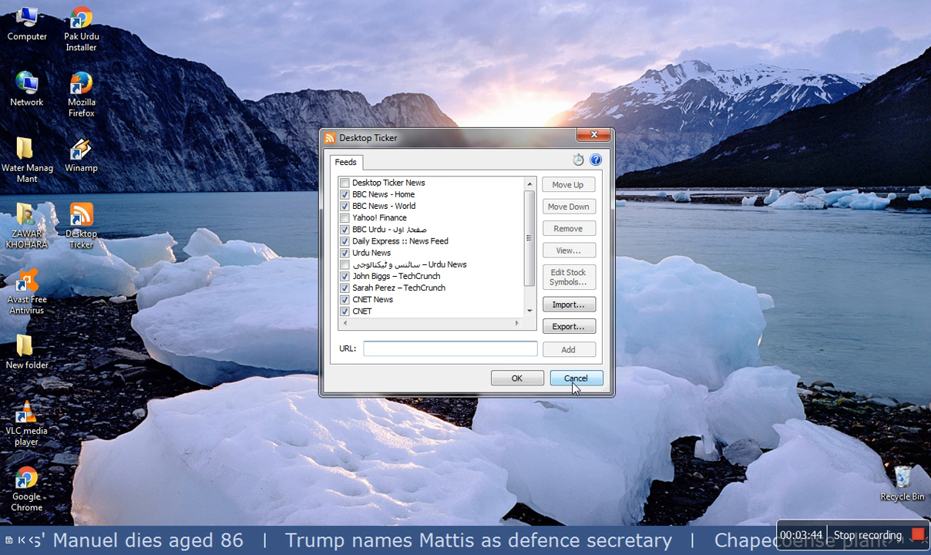
pyautogui.click(576, 378)
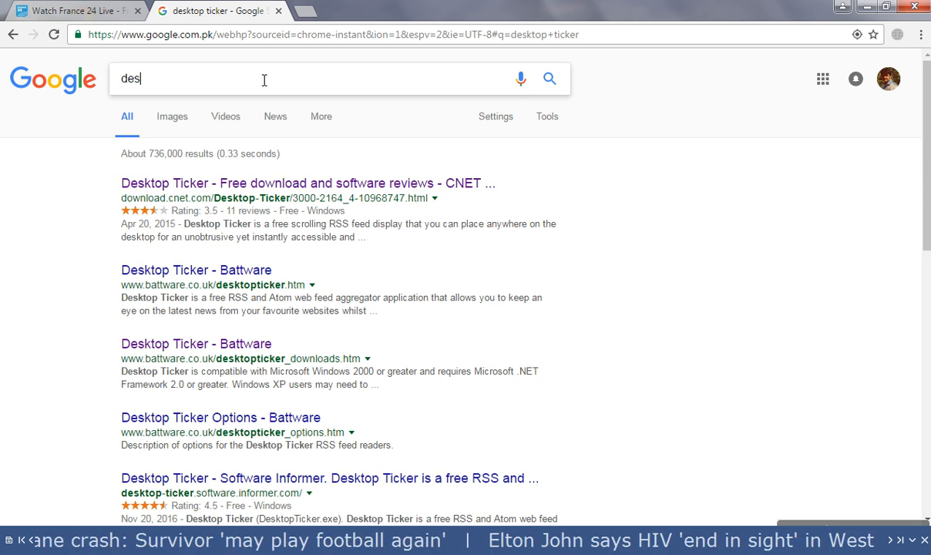
# Search Google for 'zdnet xml feed' and choose the 'RSS Feeds | ZDNet' result
pyautogui.press('ctrl+a')
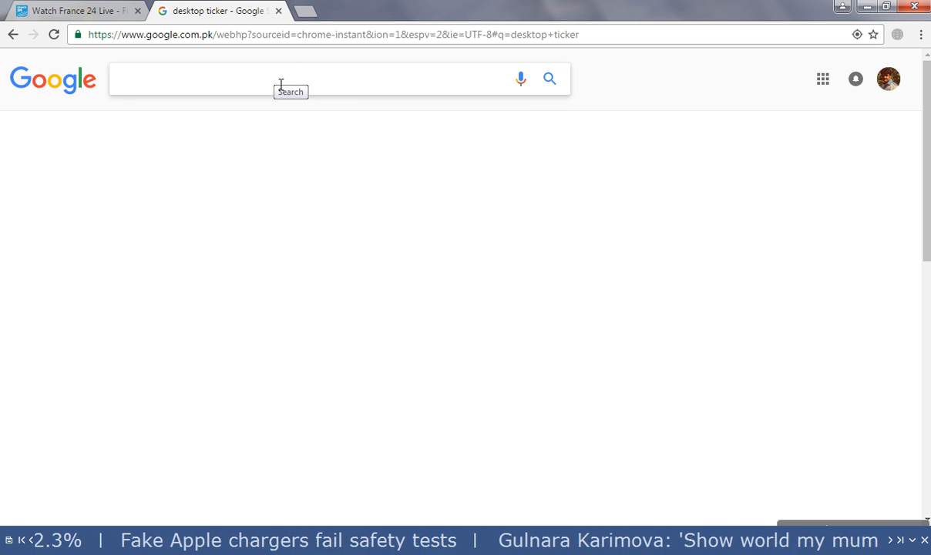
pyautogui.moveTo(345, 373)
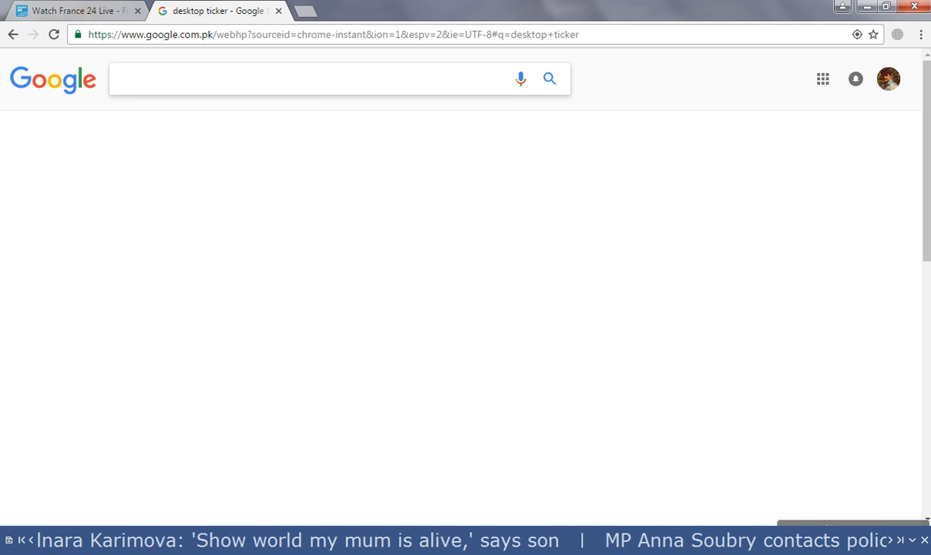
pyautogui.click(309, 78)
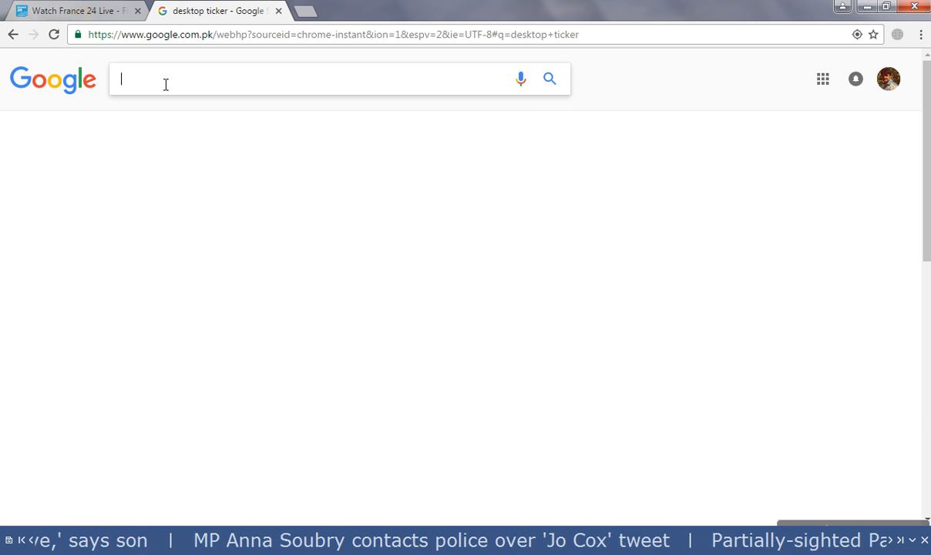
pyautogui.write('zd')
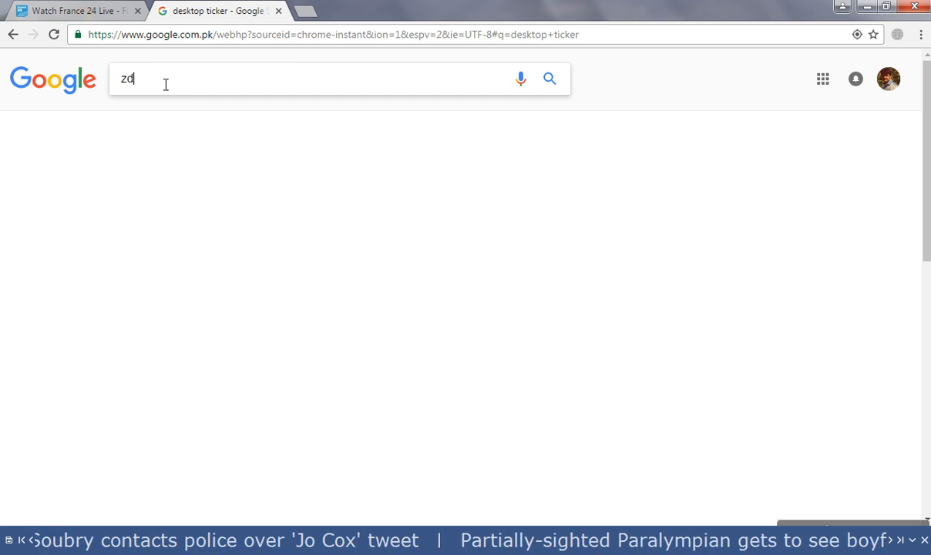
pyautogui.write('net')
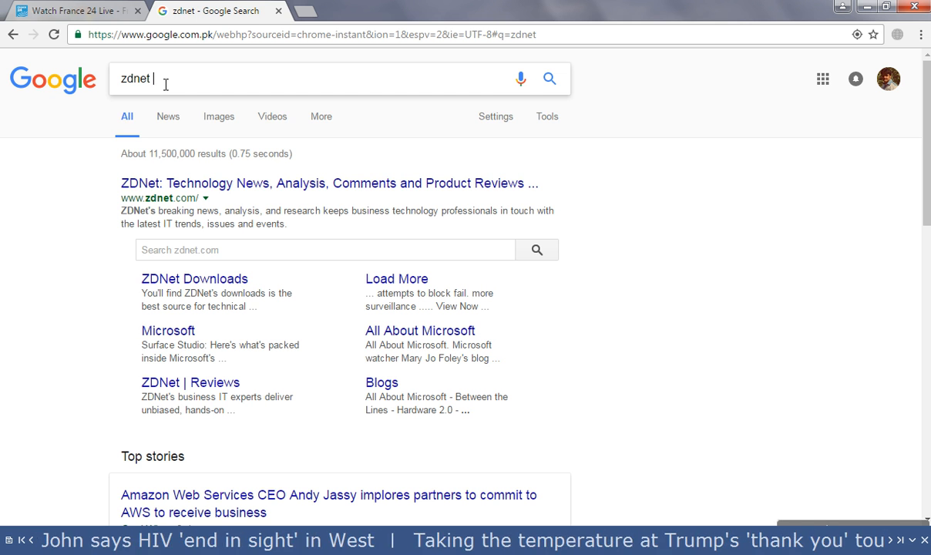
pyautogui.write('xml')
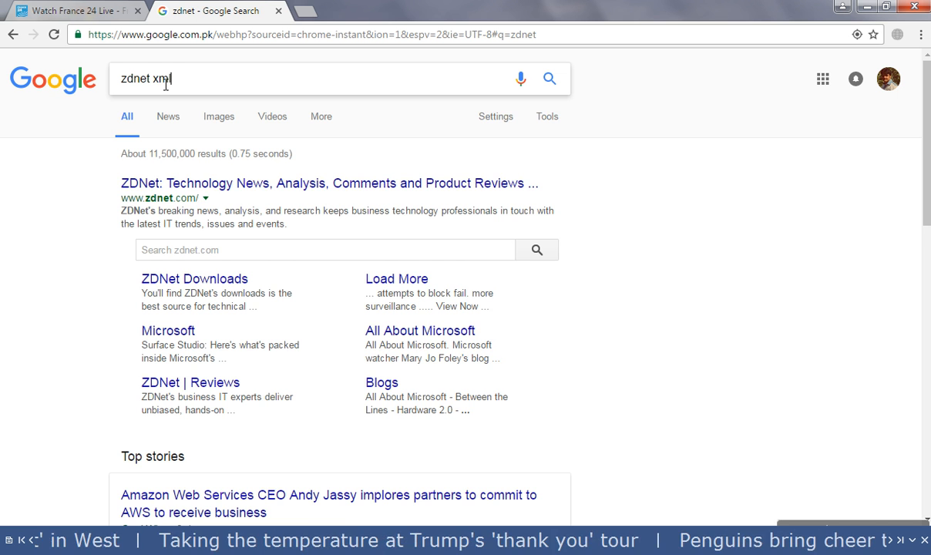
pyautogui.write('feed')
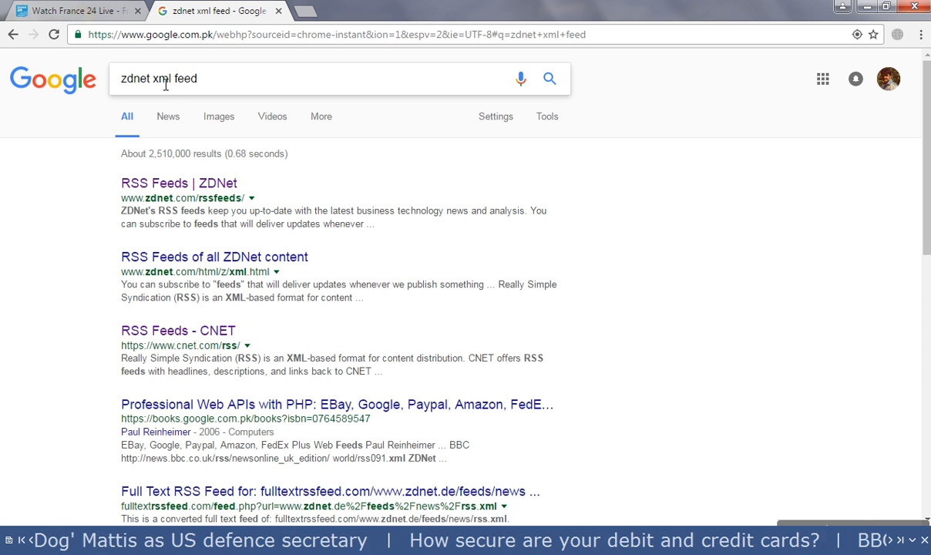
pyautogui.moveTo(179, 181)
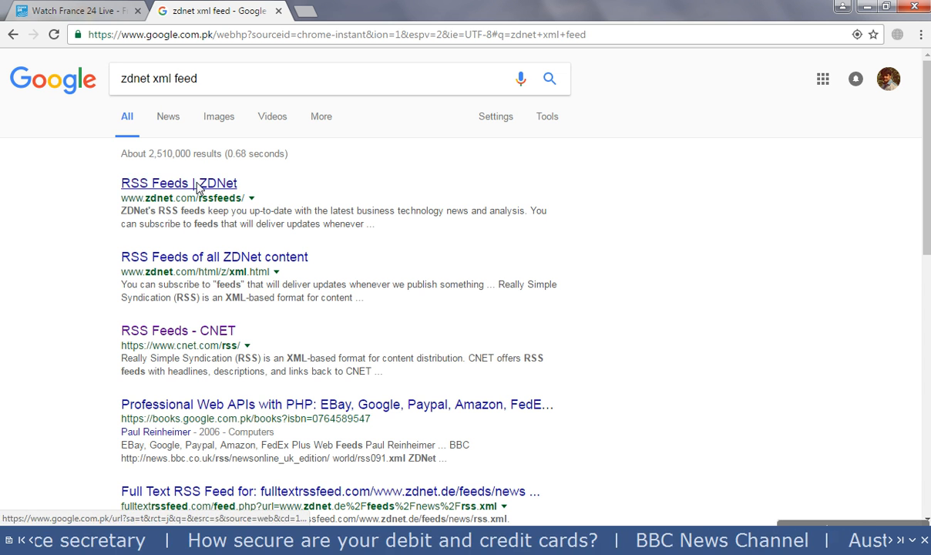
pyautogui.click(178, 182)
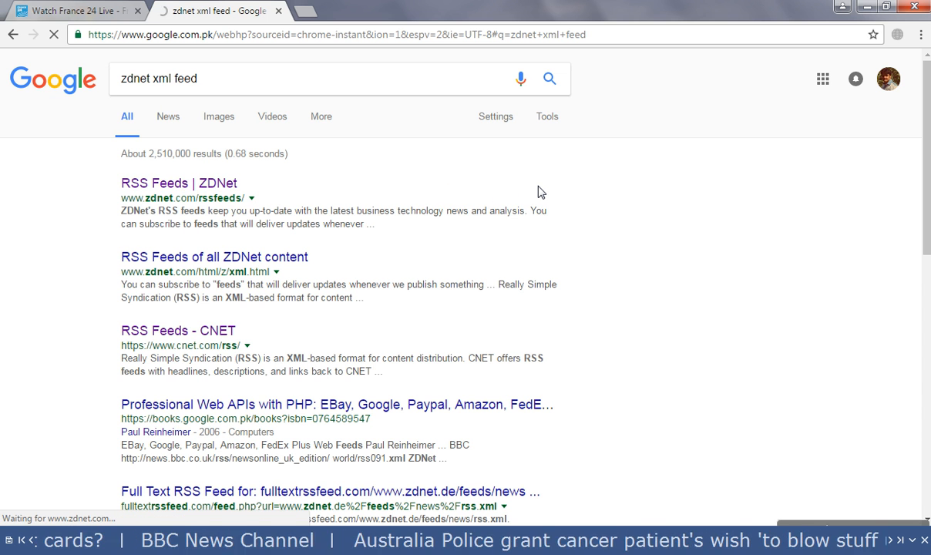
# Browse ZDNet's RSS Feeds list and dismiss the newsletter signup popup
pyautogui.click(179, 182)
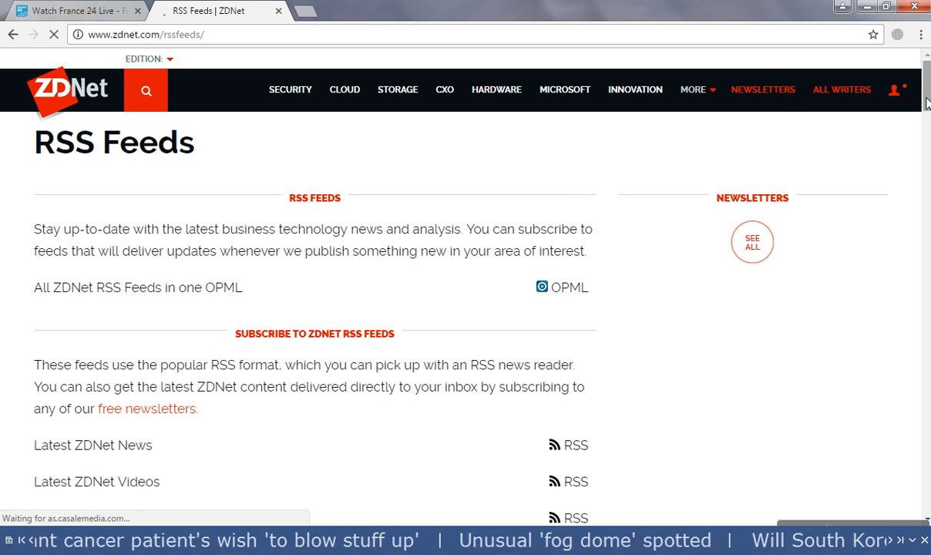
pyautogui.scroll(-3)
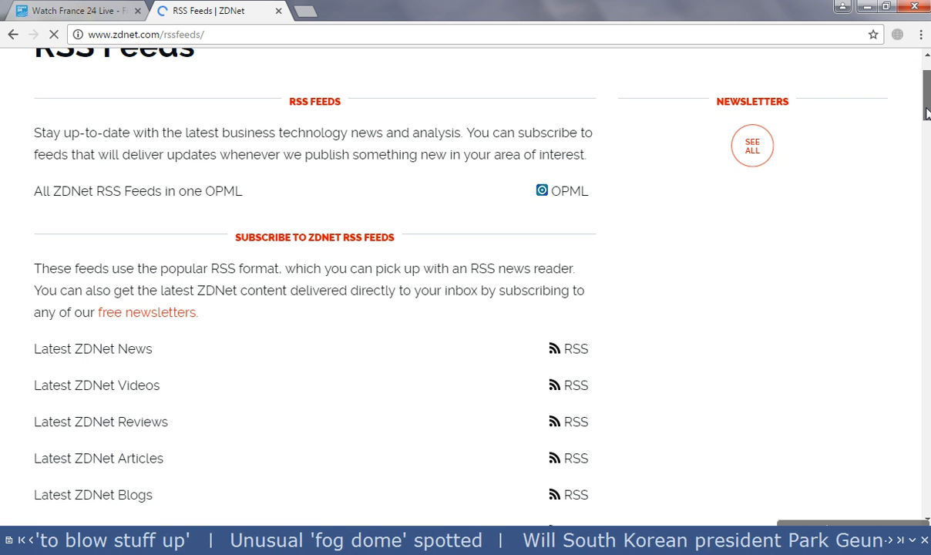
pyautogui.scroll(-3)
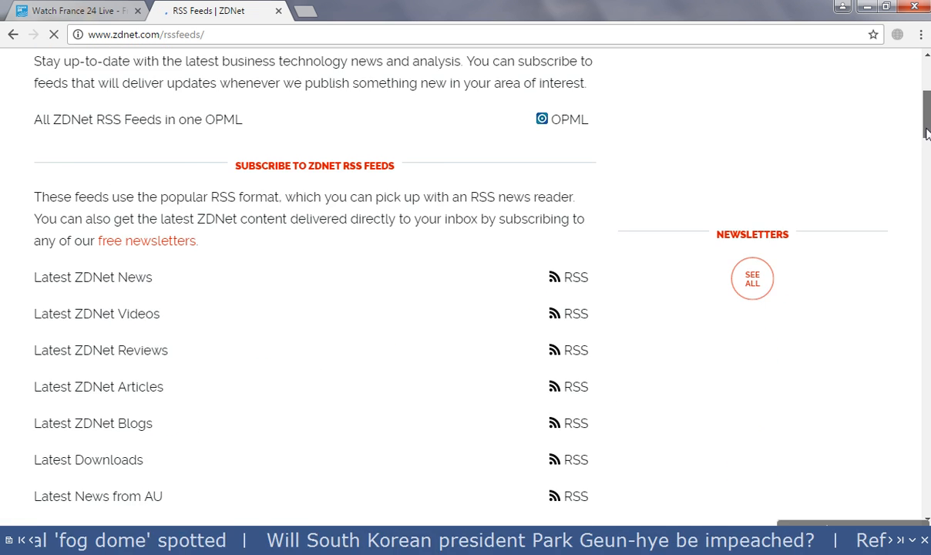
pyautogui.scroll(-3)
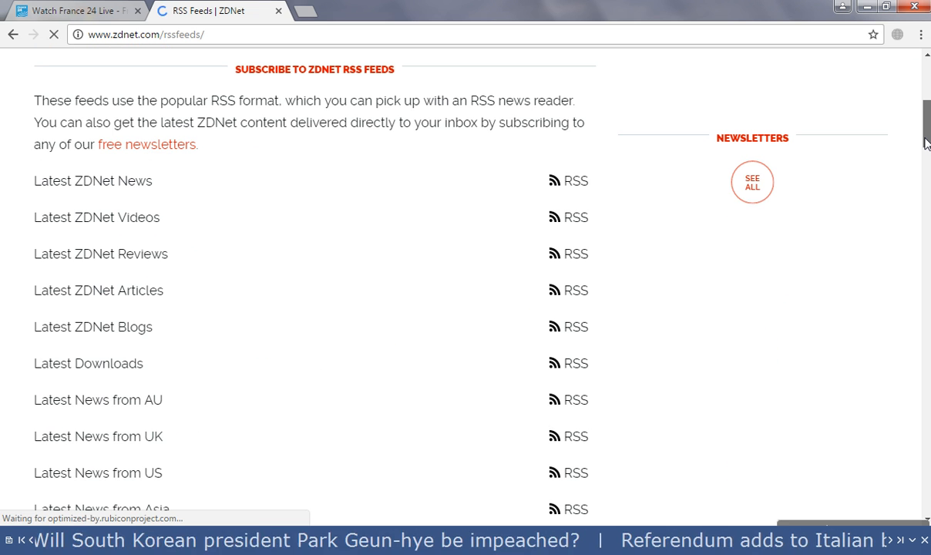
pyautogui.scroll(-3)
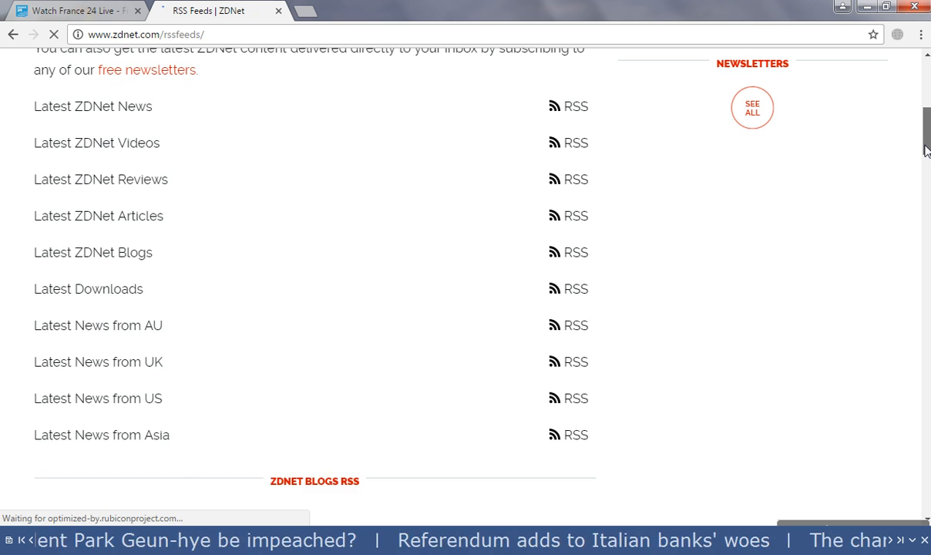
pyautogui.scroll(-3)
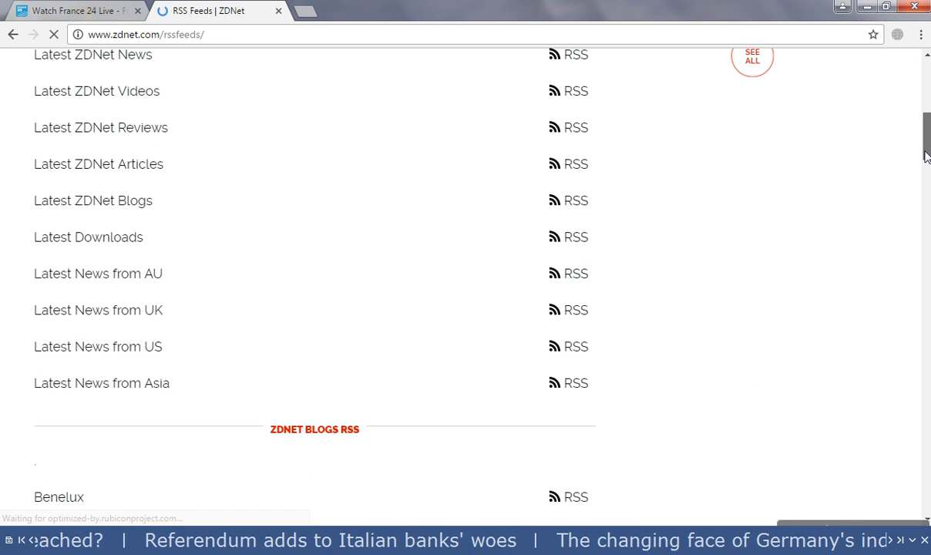
pyautogui.scroll(-3)
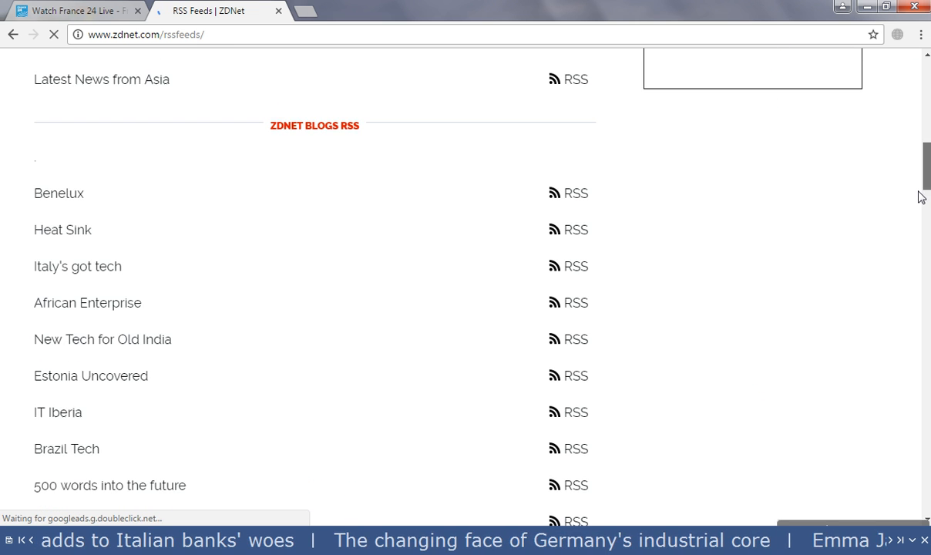
pyautogui.scroll(-3)
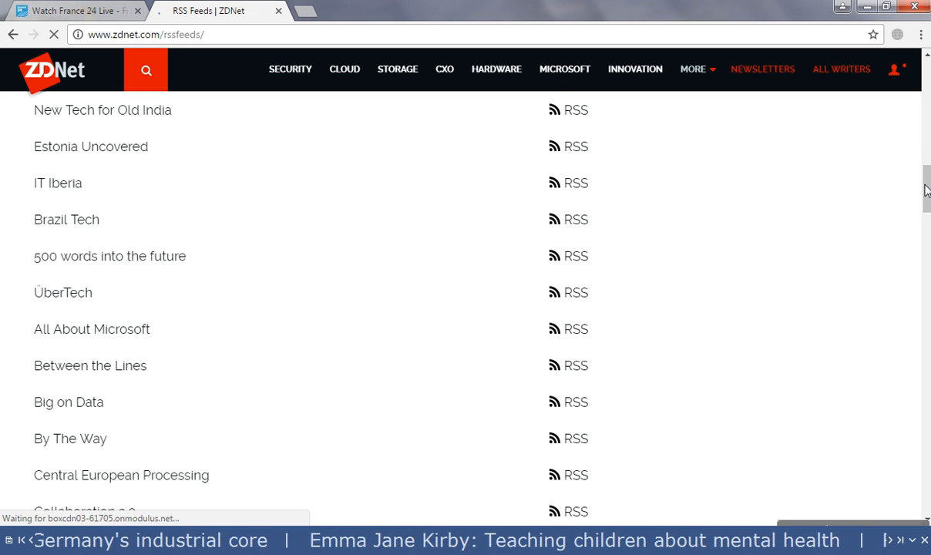
pyautogui.scroll(3)
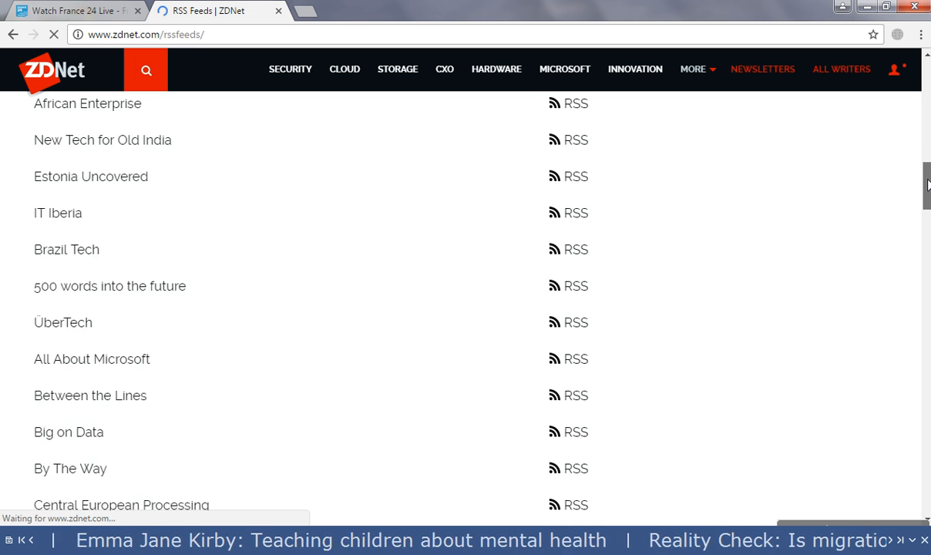
pyautogui.scroll(3)
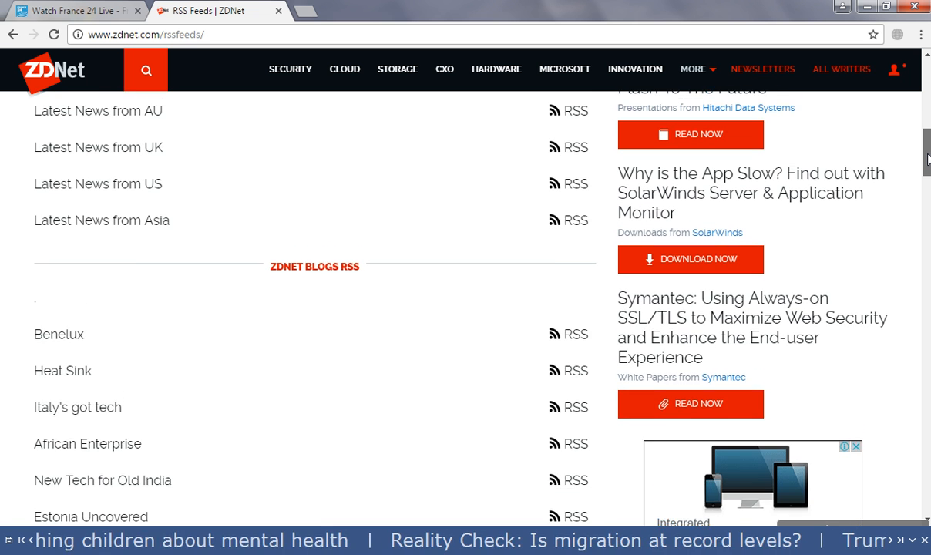
pyautogui.scroll(3)
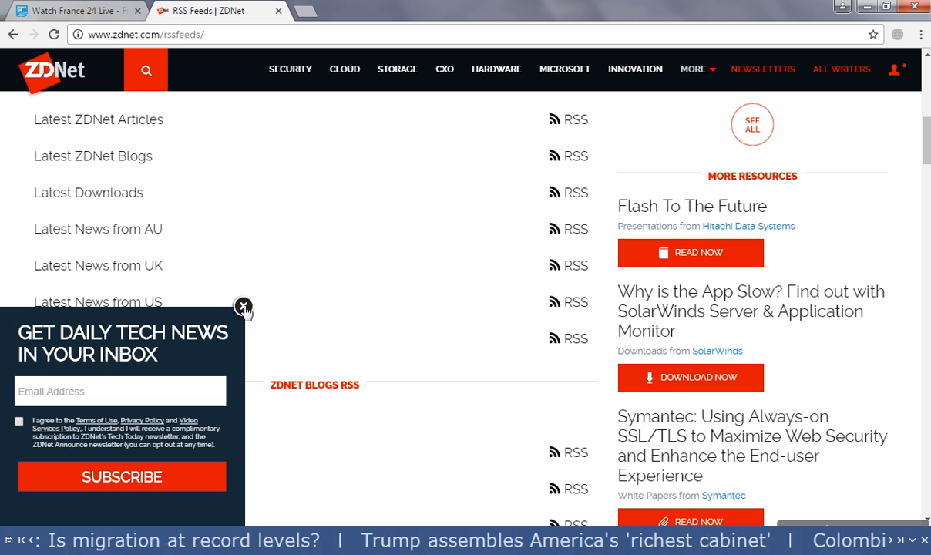
pyautogui.click(244, 306)
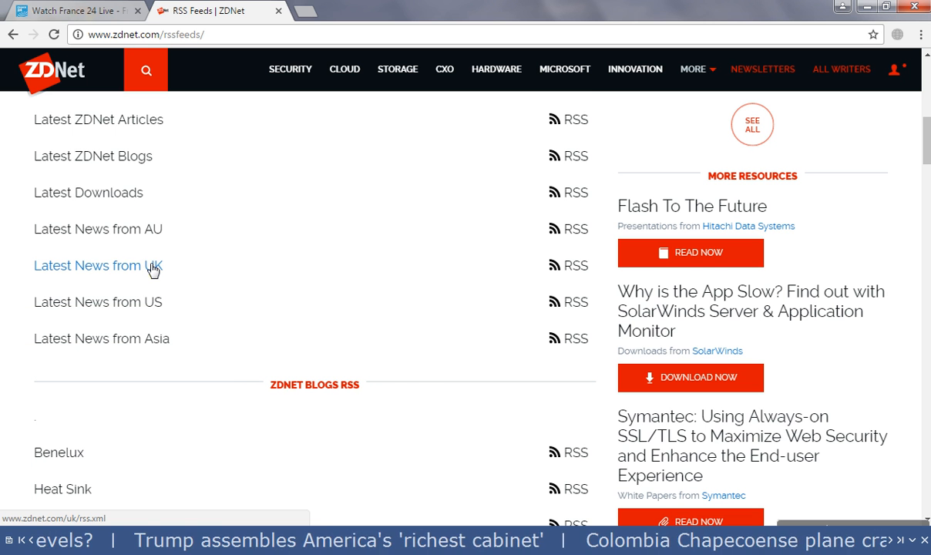
pyautogui.moveTo(567, 253)
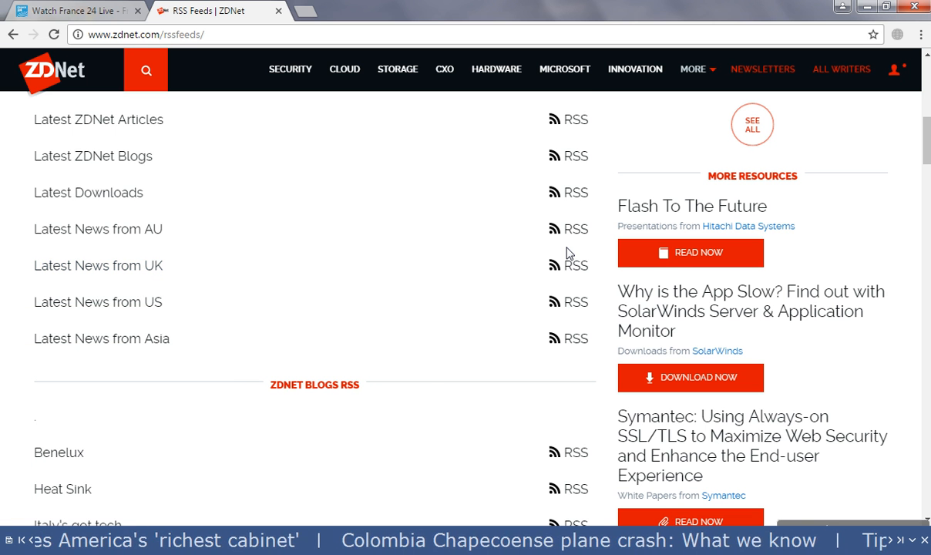
# Open the 'Latest News from UK' RSS feed as raw XML
pyautogui.click(574, 265)
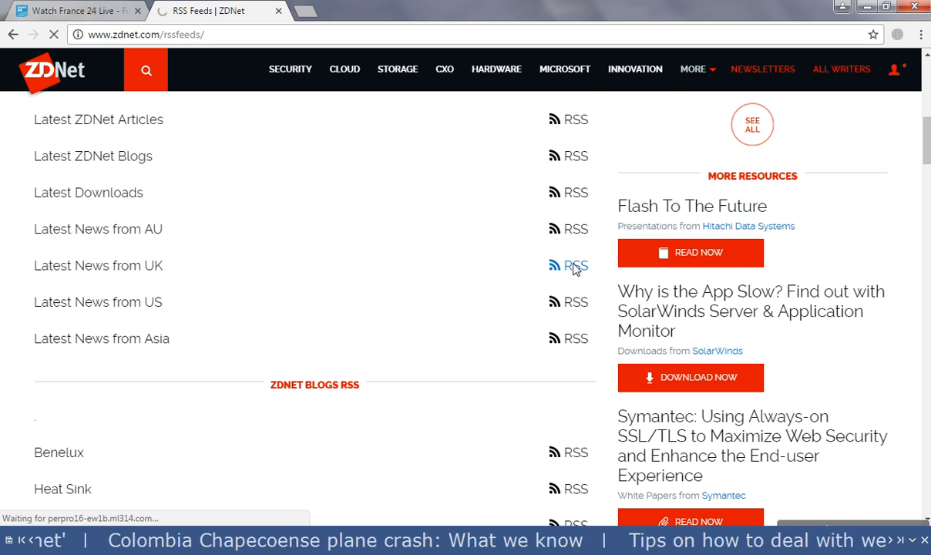
pyautogui.click(576, 265)
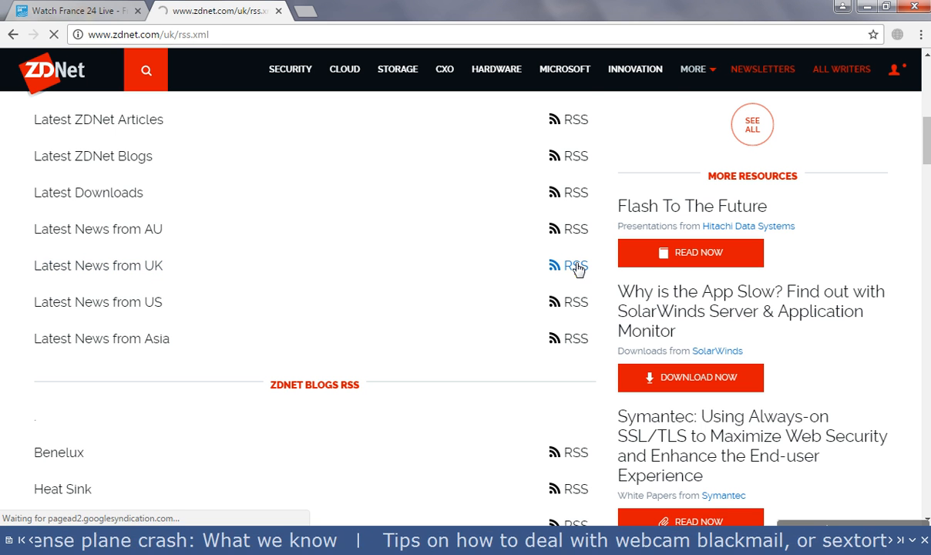
pyautogui.click(577, 265)
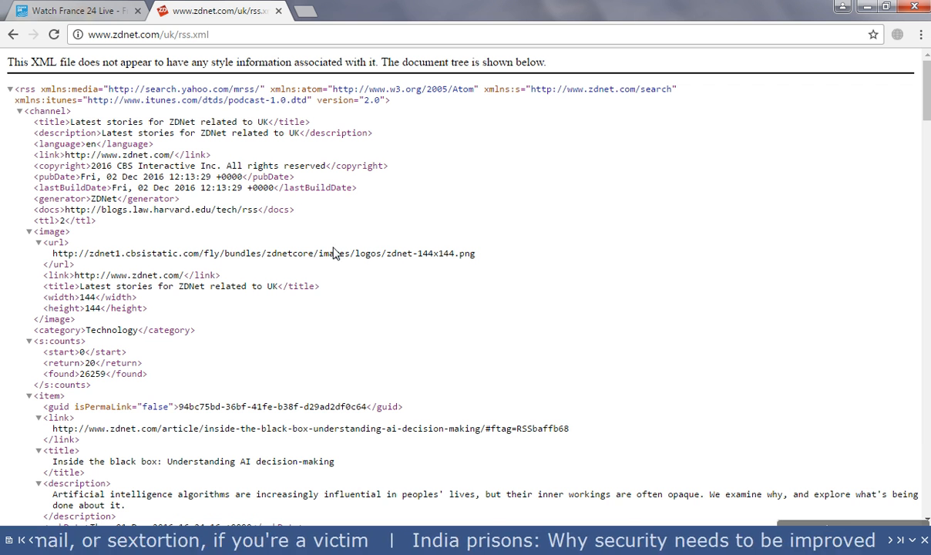
pyautogui.moveTo(499, 141)
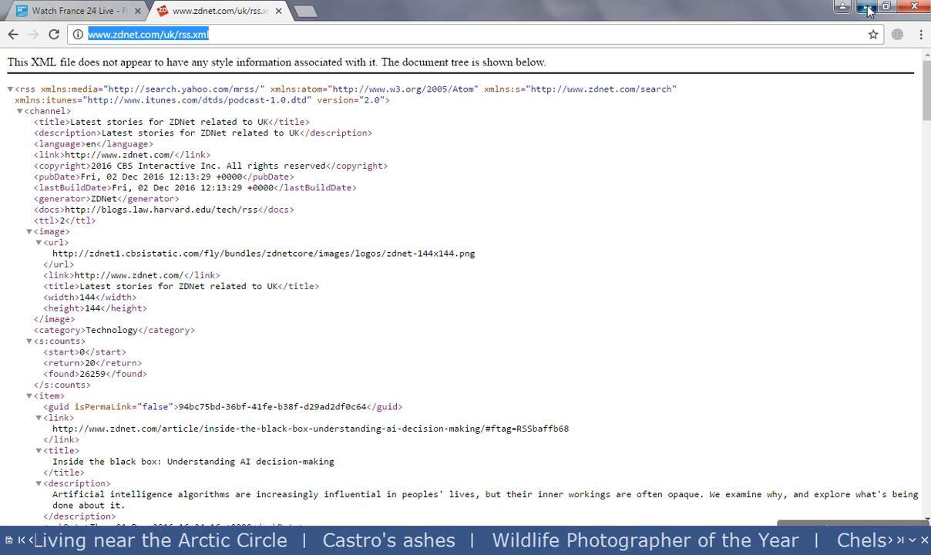
# Minimise Chrome after copying the feed URL, leaving the desktop showing
pyautogui.click(863, 6)
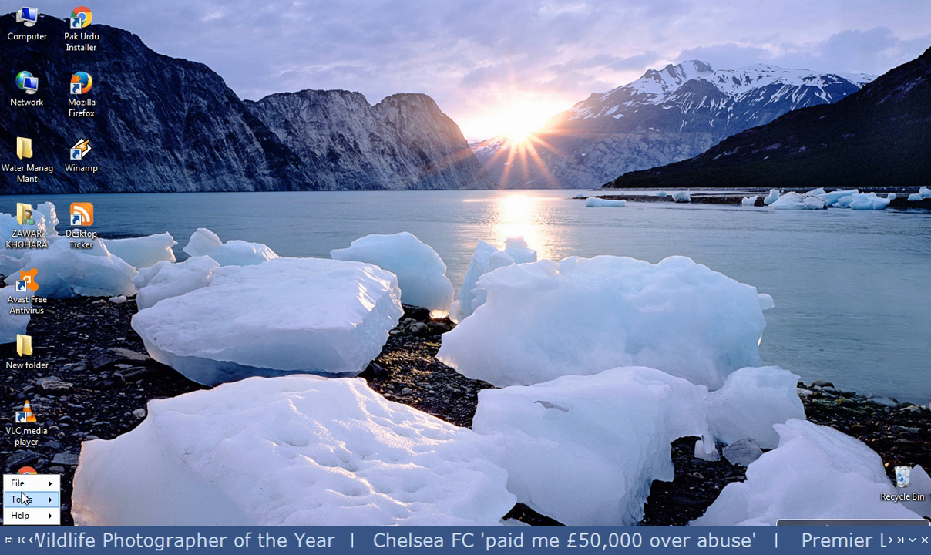
# Add the pasted ZDNet UK RSS address as a new feed in Manage Feeds
pyautogui.click(17, 482)
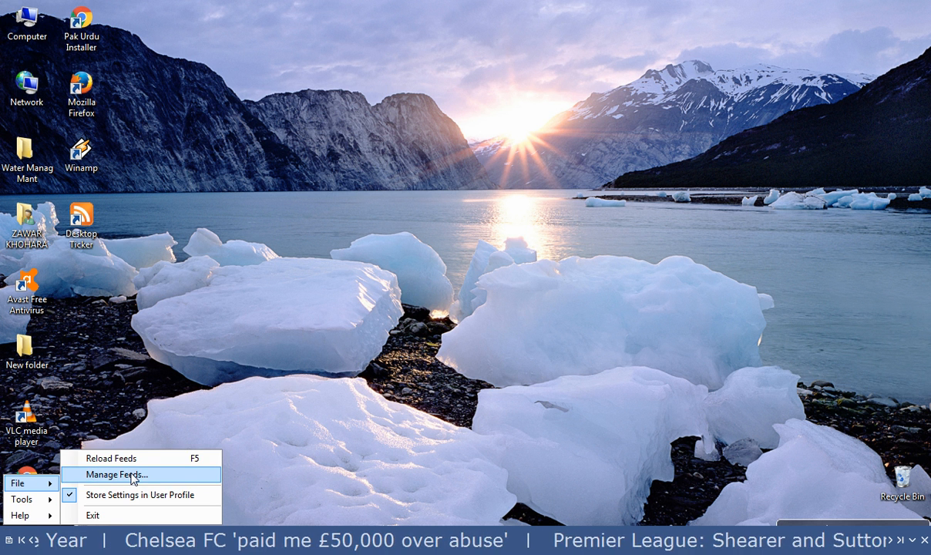
pyautogui.click(115, 474)
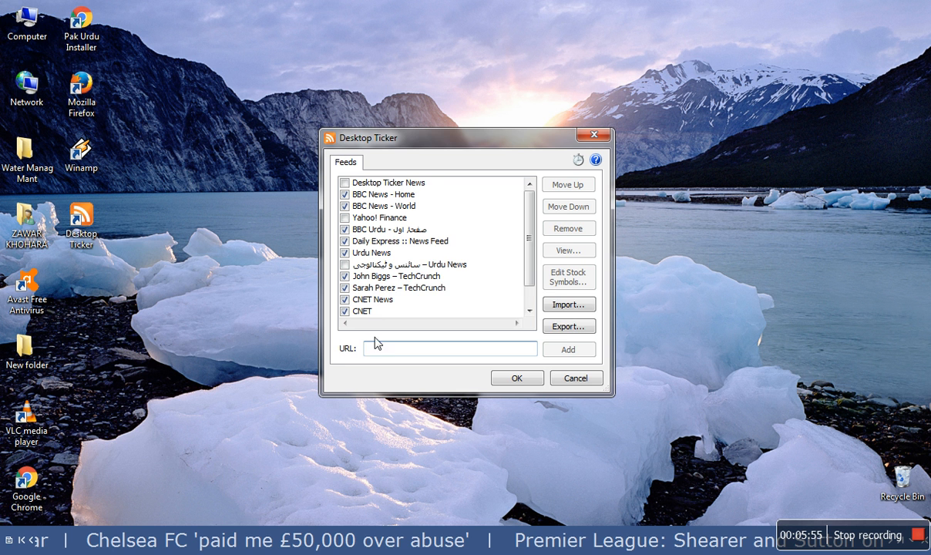
pyautogui.rightClick(450, 348)
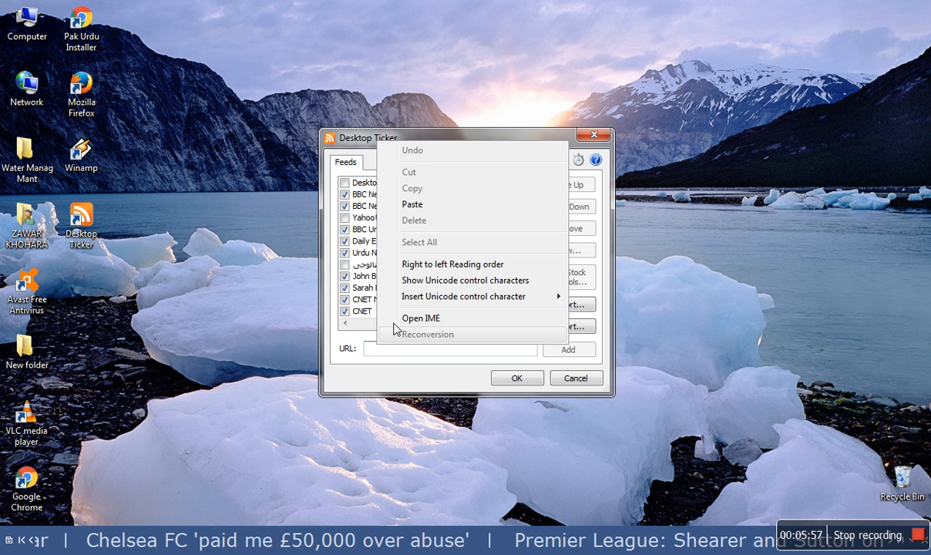
pyautogui.click(412, 203)
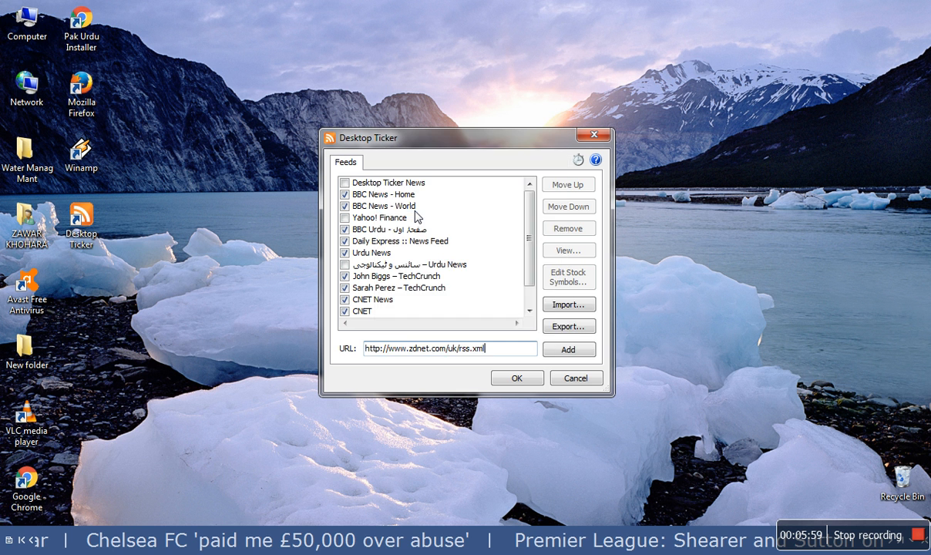
pyautogui.moveTo(567, 348)
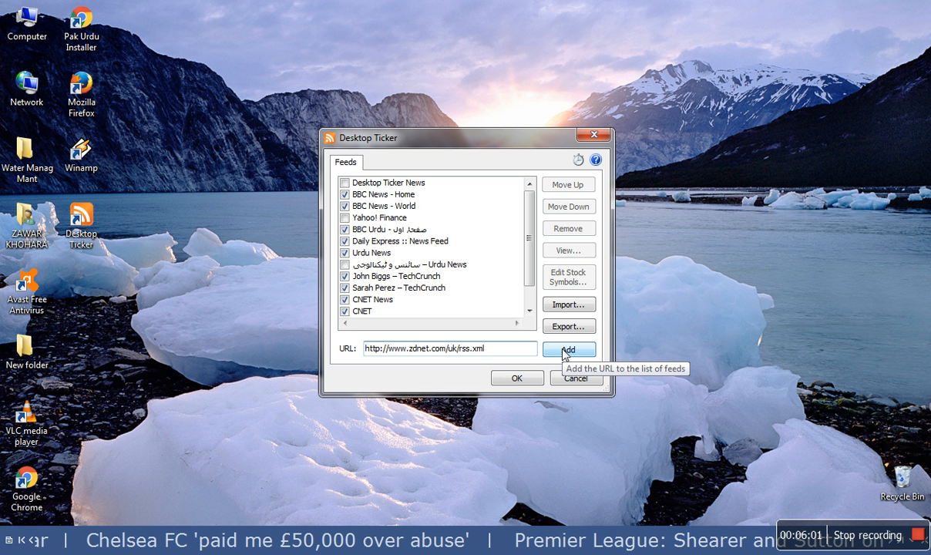
pyautogui.click(567, 349)
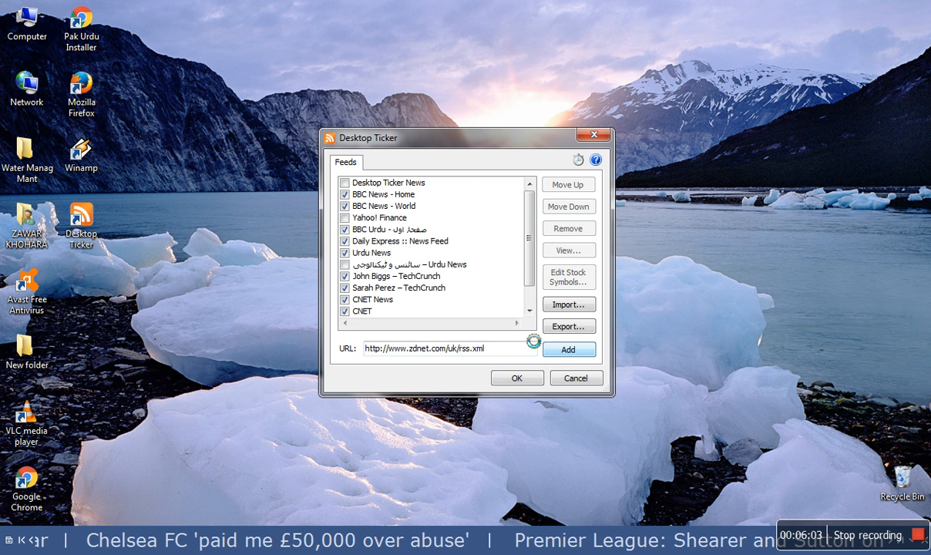
pyautogui.click(567, 348)
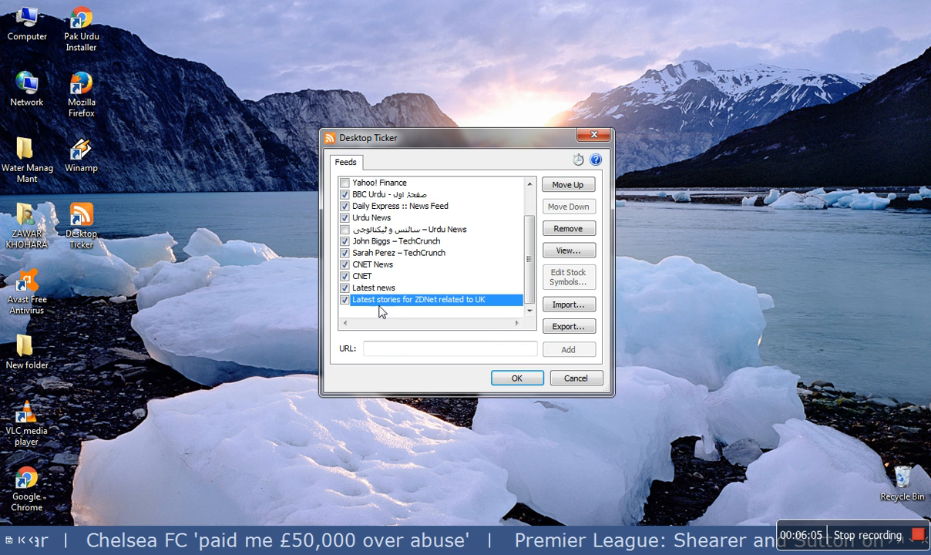
pyautogui.moveTo(374, 306)
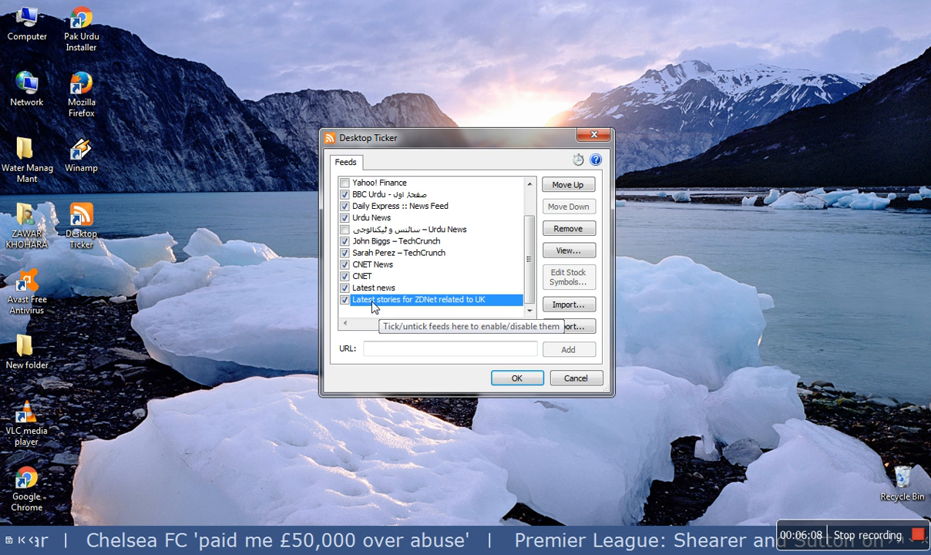
pyautogui.moveTo(475, 302)
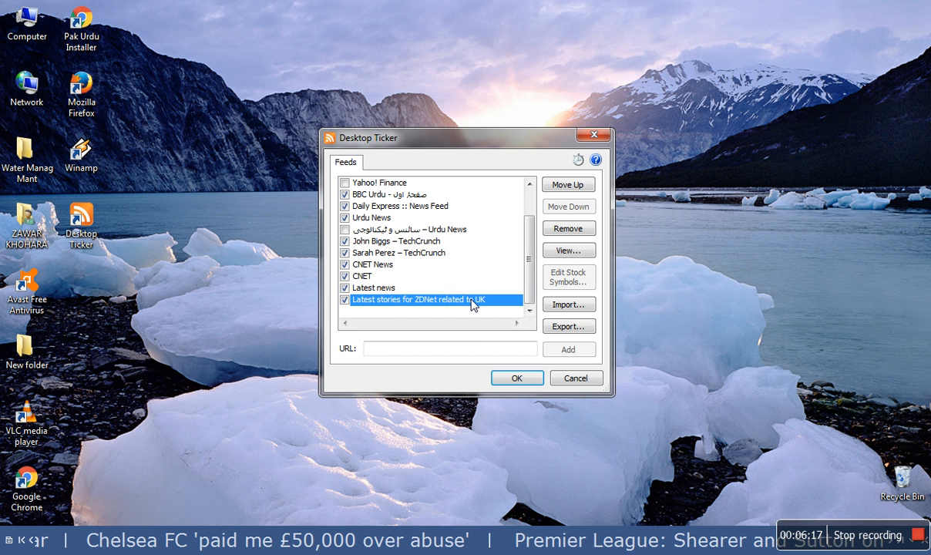
pyautogui.moveTo(517, 377)
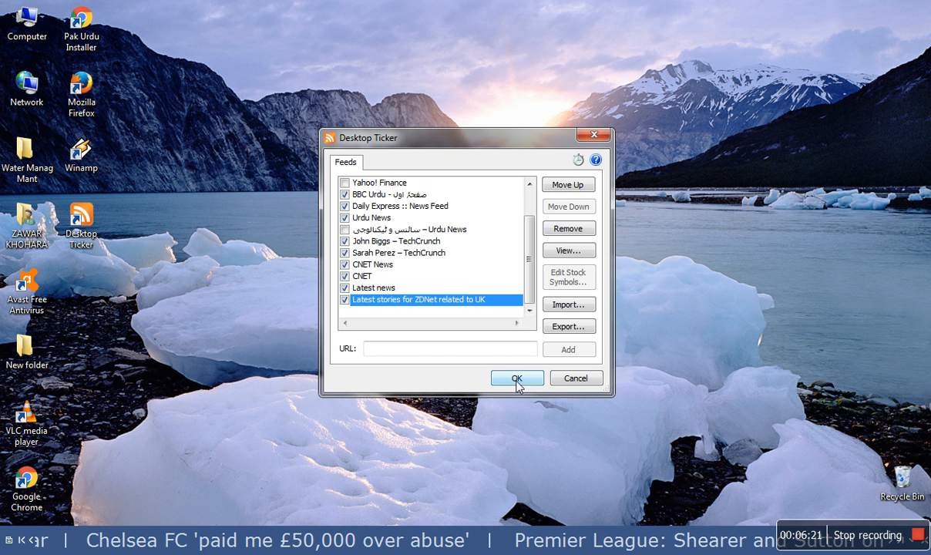
# Confirm the feed list with OK and let the ticker reload its headlines
pyautogui.click(516, 377)
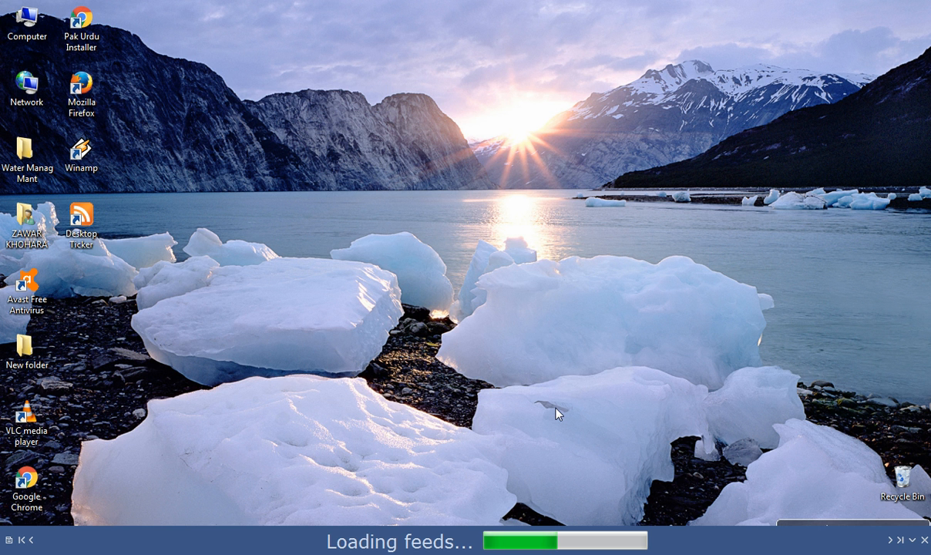
pyautogui.moveTo(764, 456)
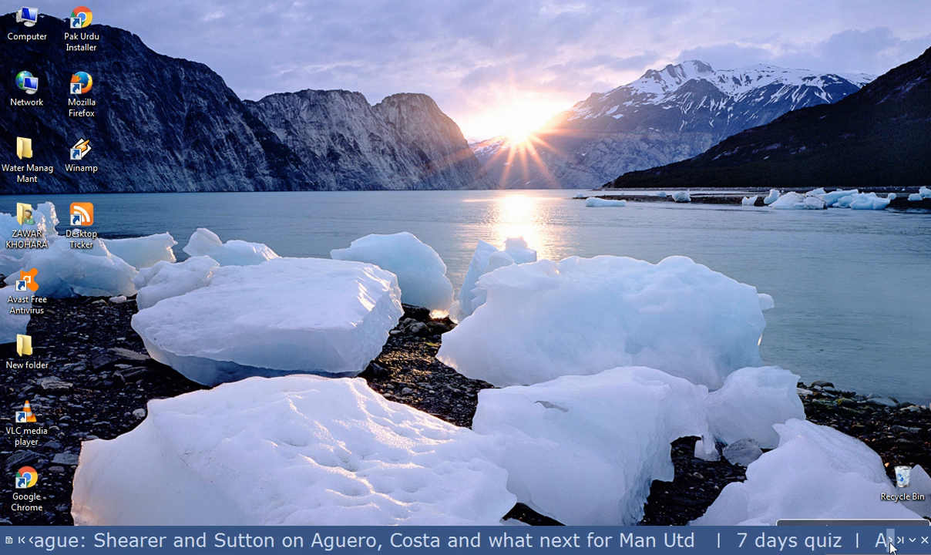
pyautogui.click(889, 539)
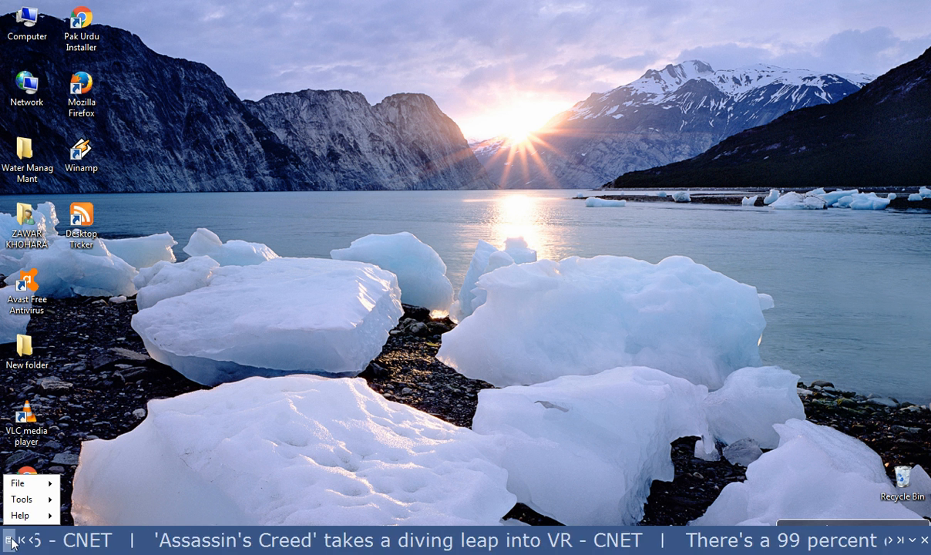
# Set the ticker to scroll faster and from left to right via the Tools menu
pyautogui.click(22, 499)
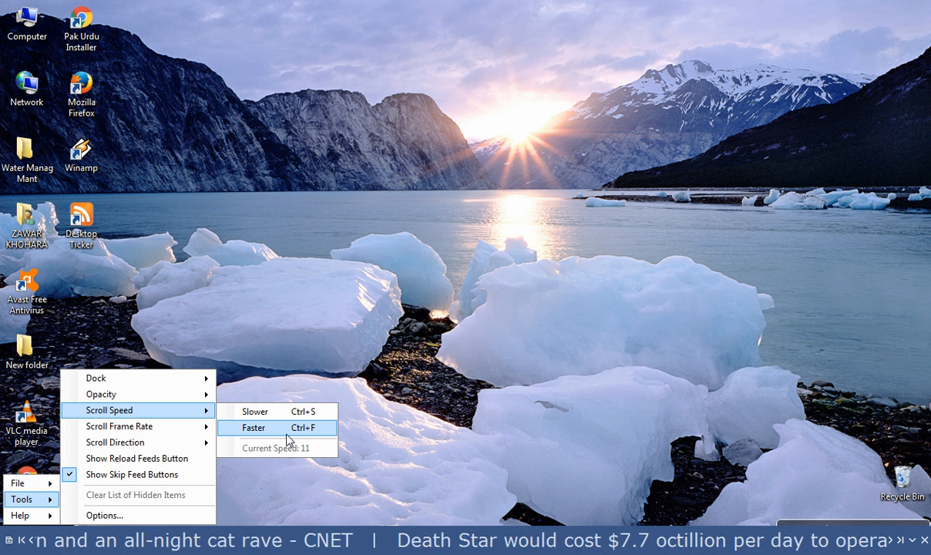
pyautogui.moveTo(114, 440)
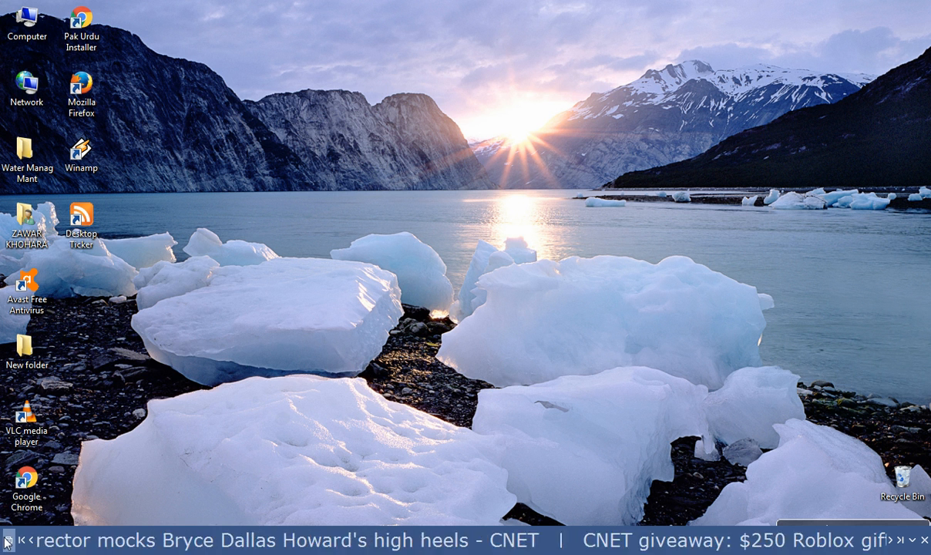
pyautogui.click(22, 499)
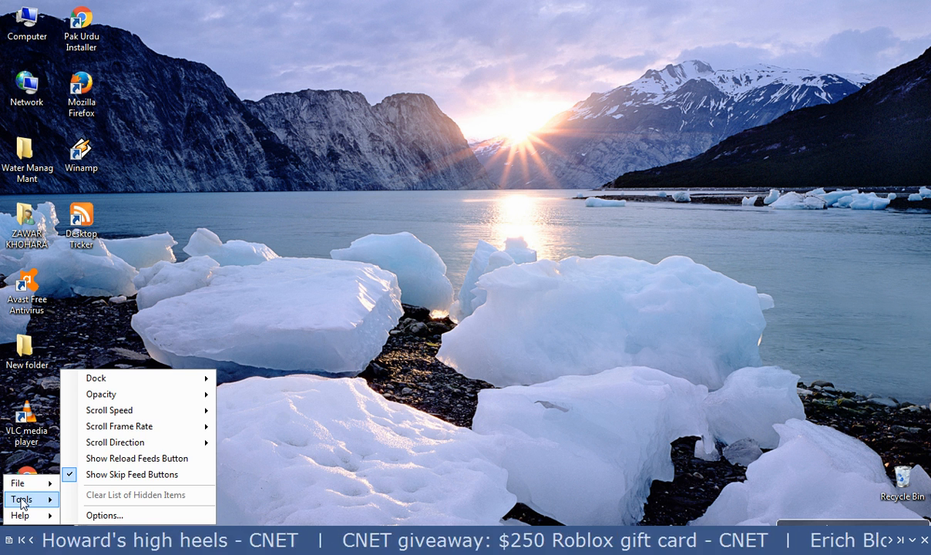
pyautogui.click(114, 440)
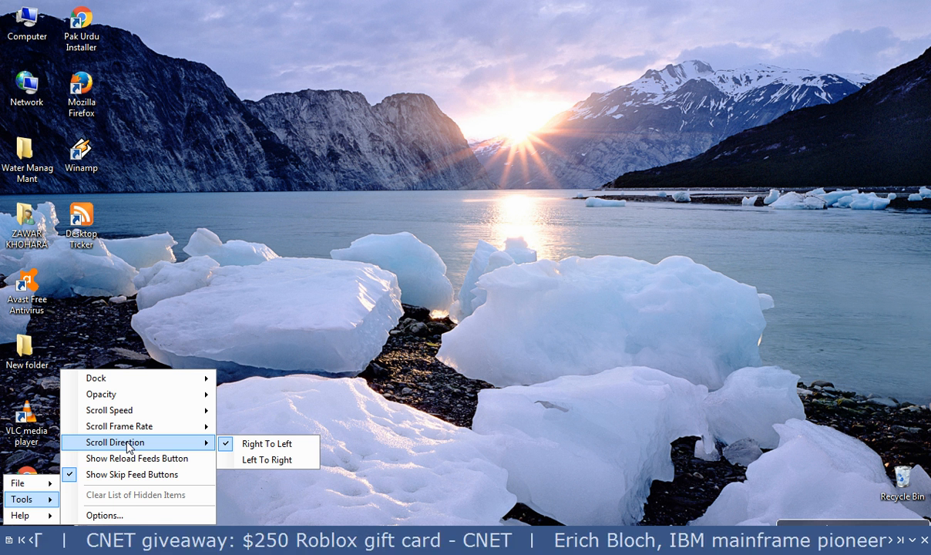
pyautogui.moveTo(267, 460)
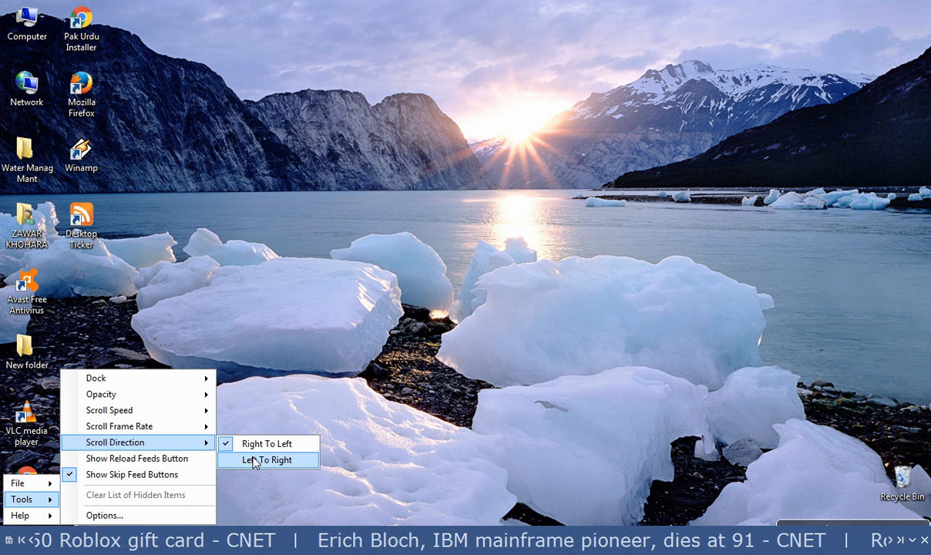
pyautogui.click(265, 460)
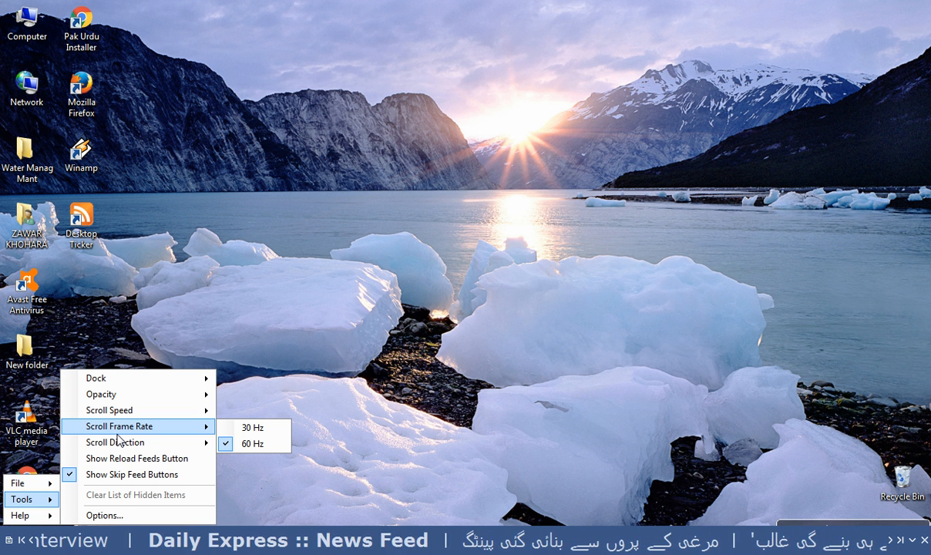
pyautogui.moveTo(120, 395)
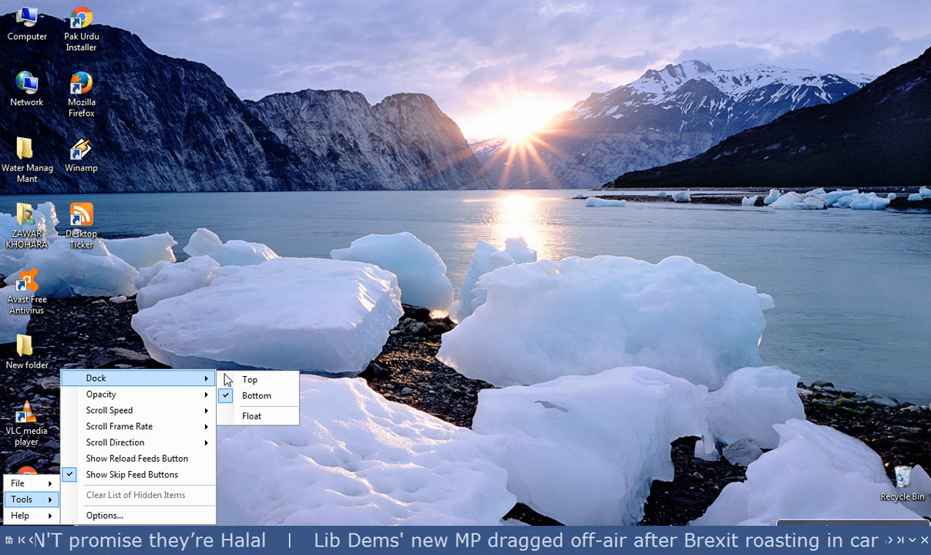
pyautogui.click(250, 379)
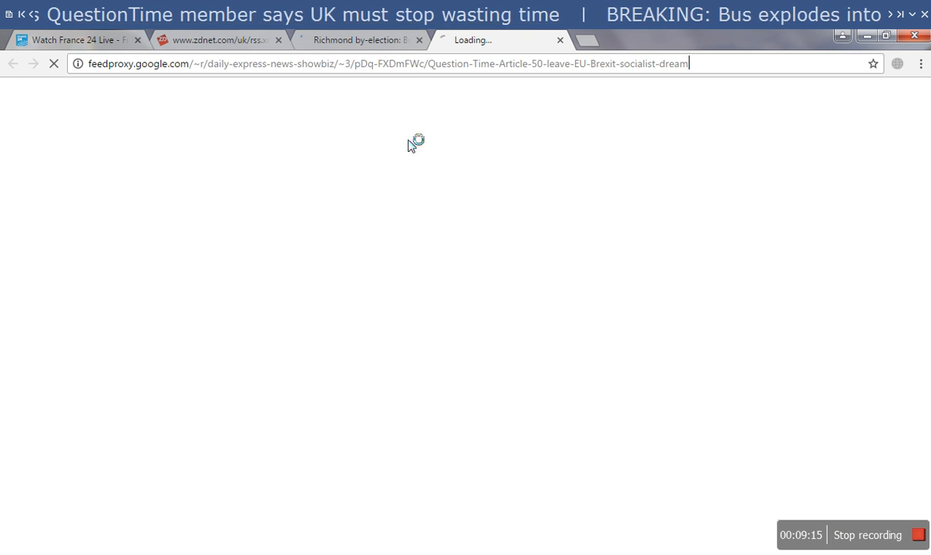
pyautogui.moveTo(684, 98)
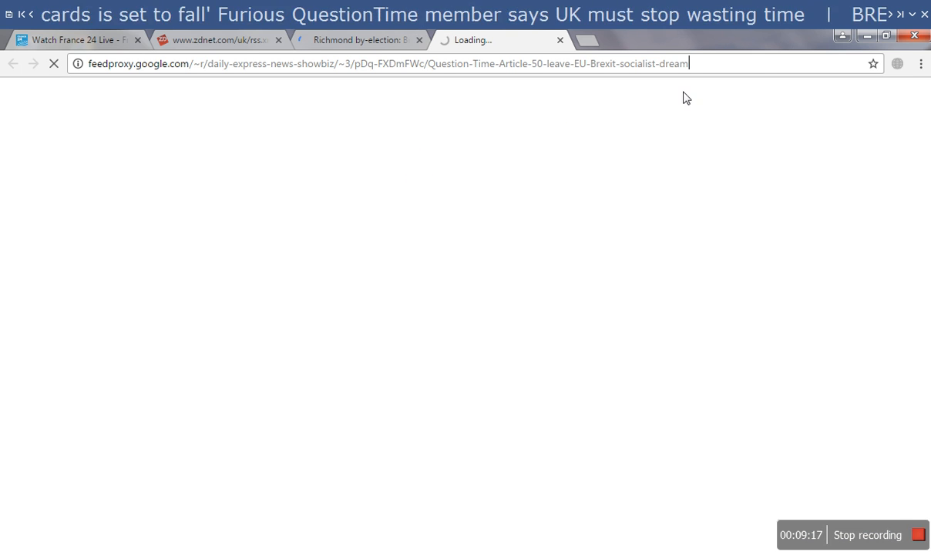